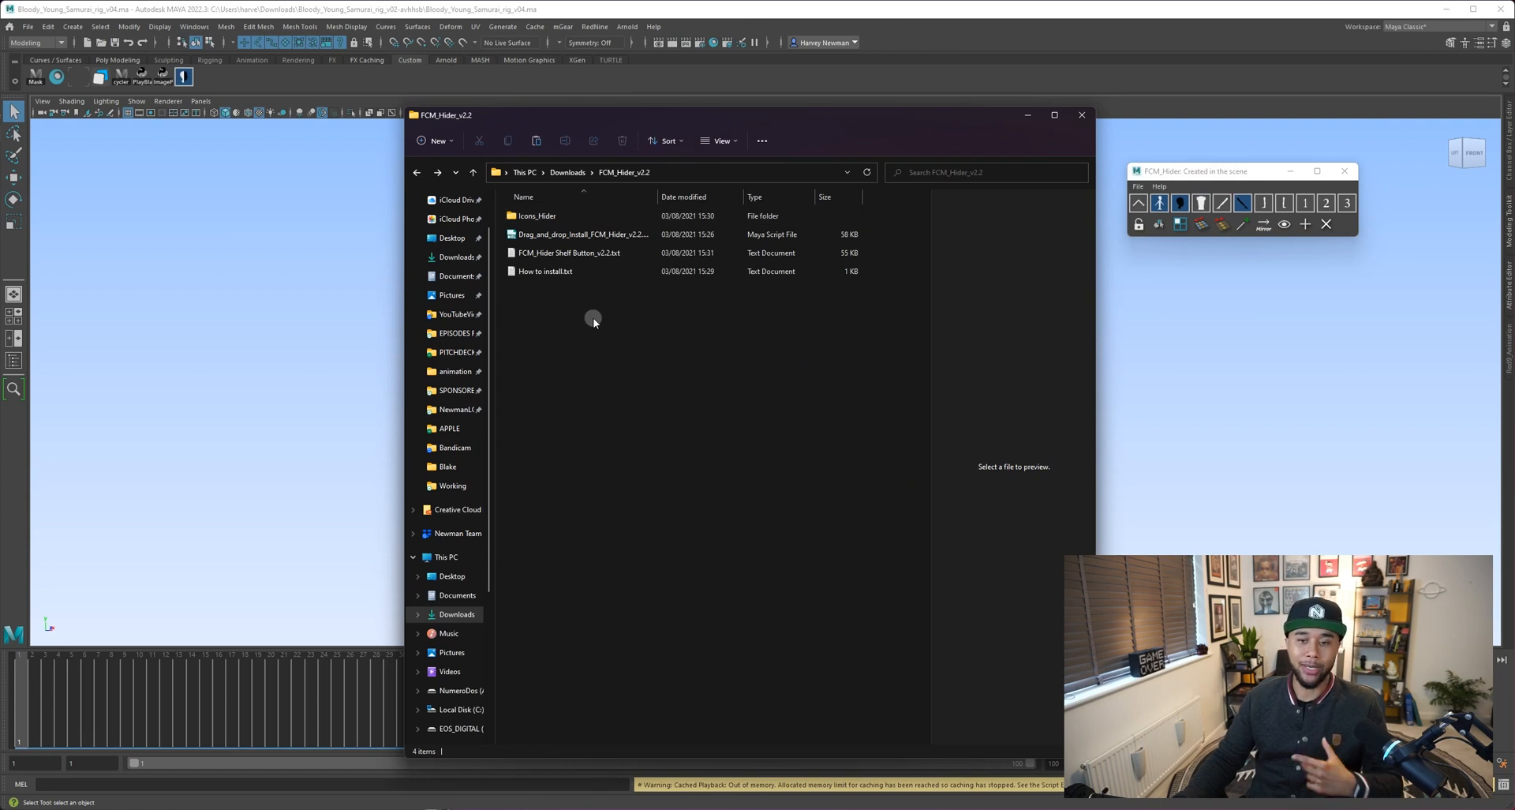
Step: Copy the FCM_Hider v2.2 files from Downloads into Documents/maya/2022/prefs
click(580, 234)
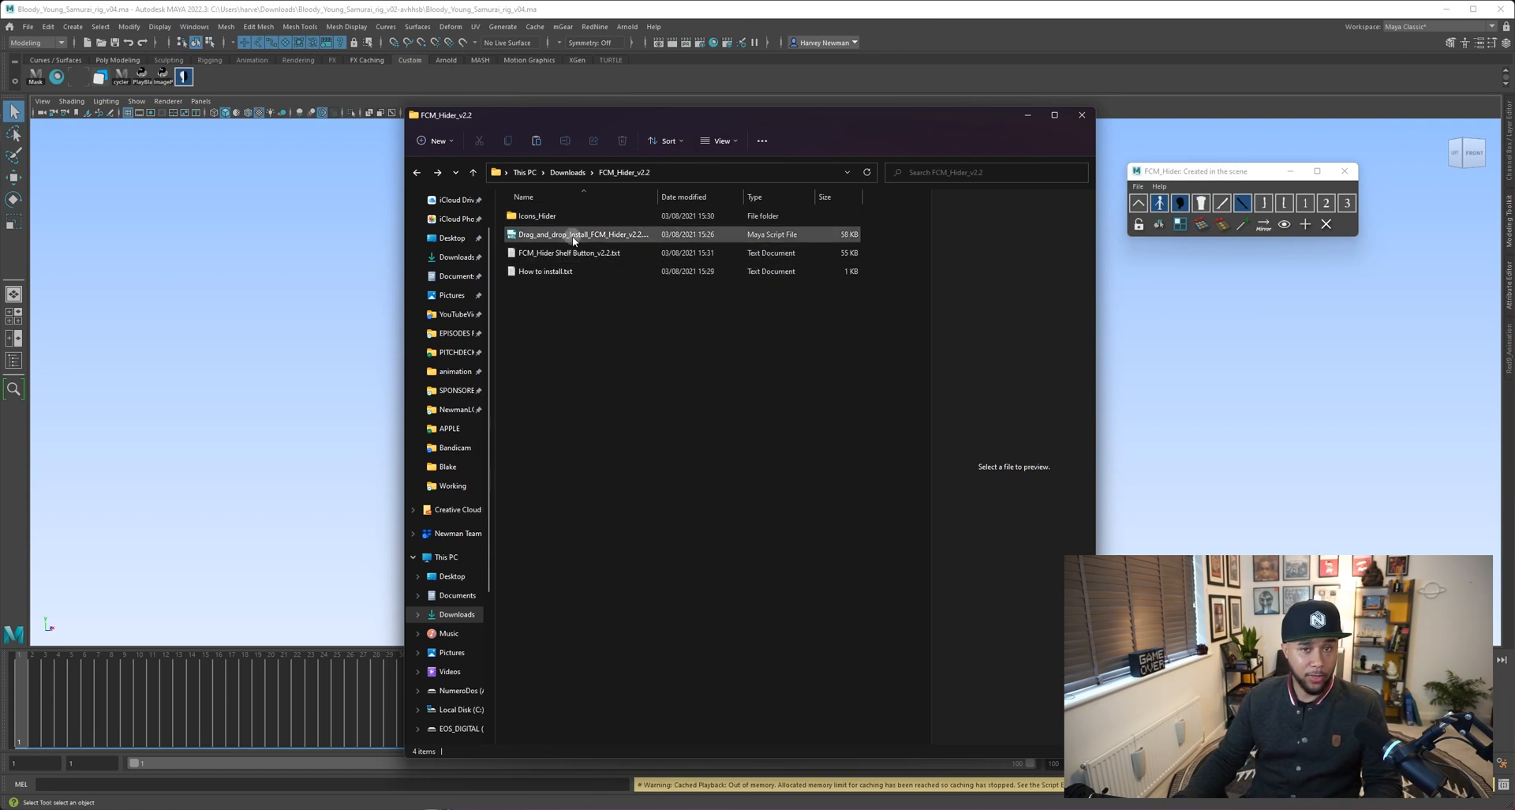
click(597, 374)
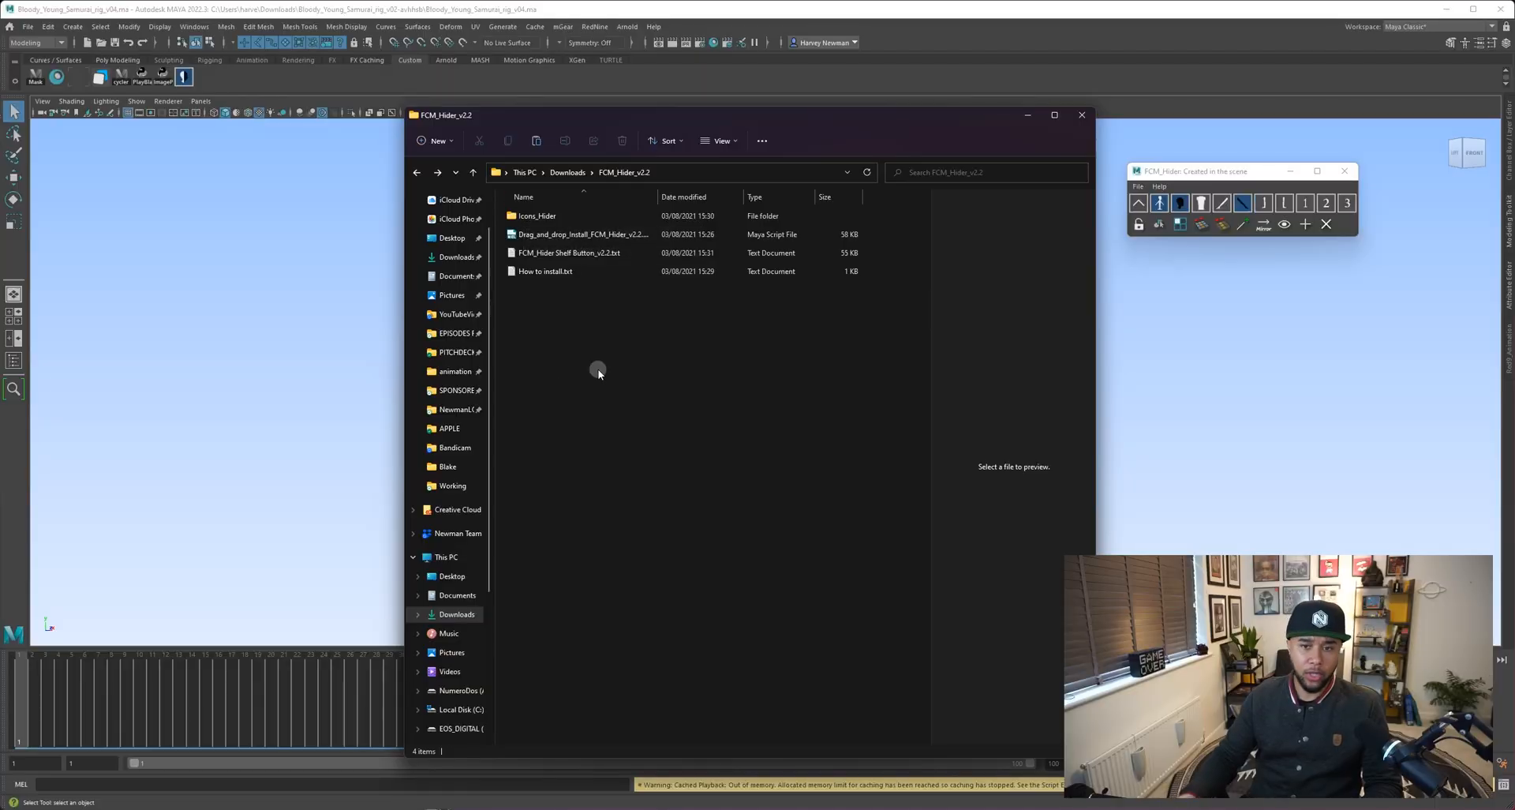
click(537, 216)
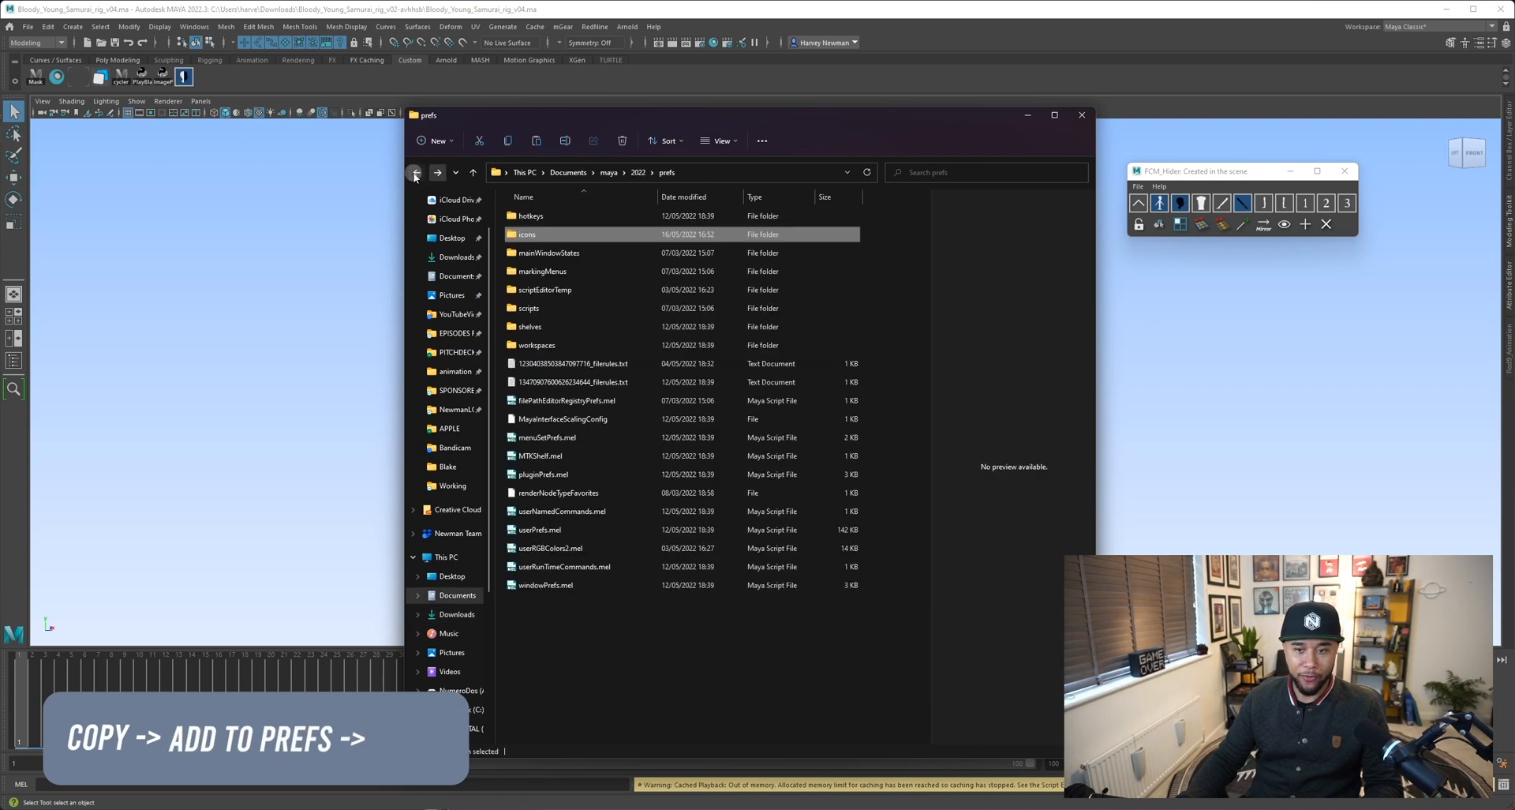
click(416, 172)
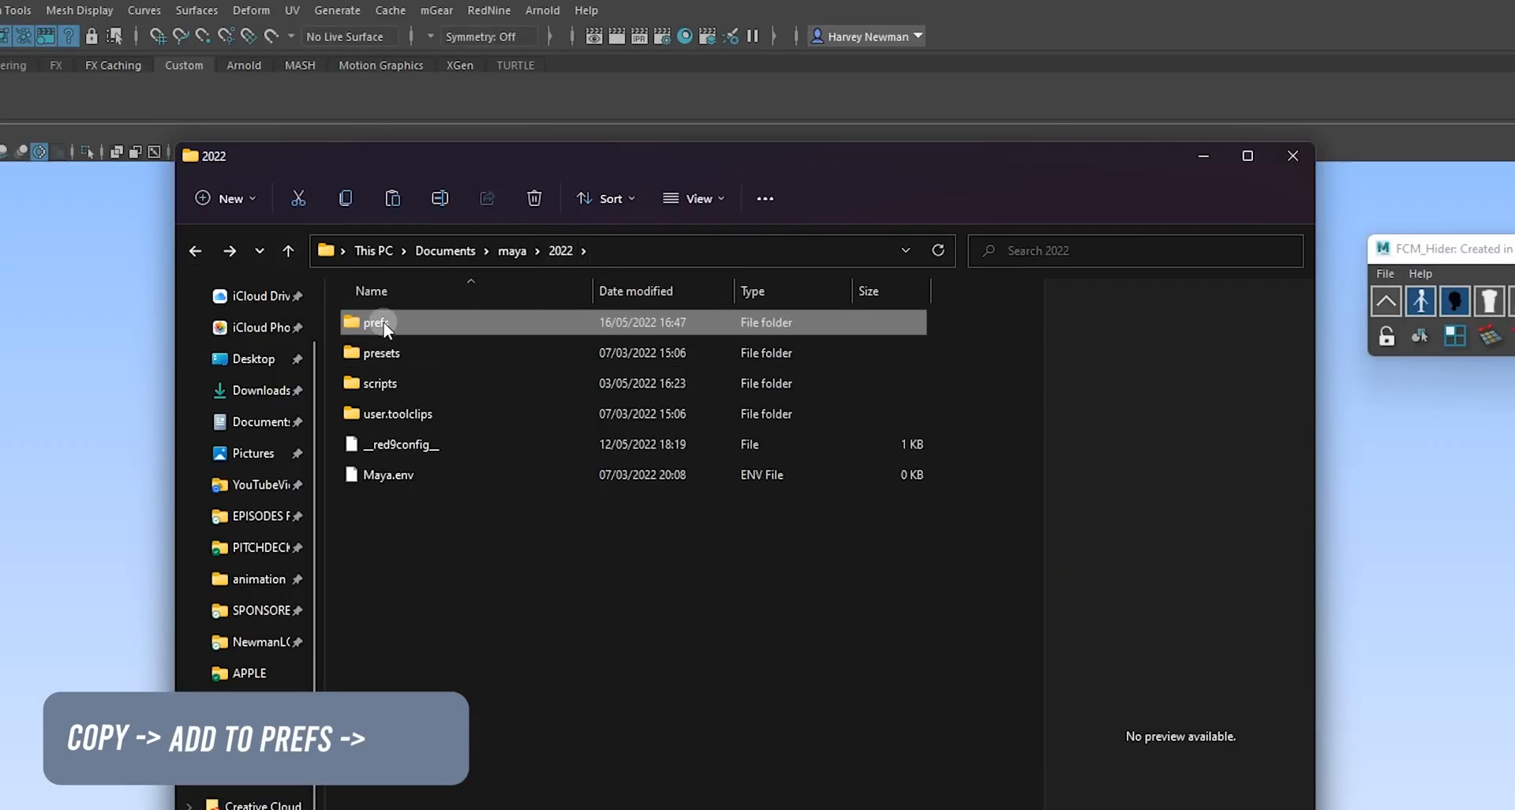
double_click(375, 322)
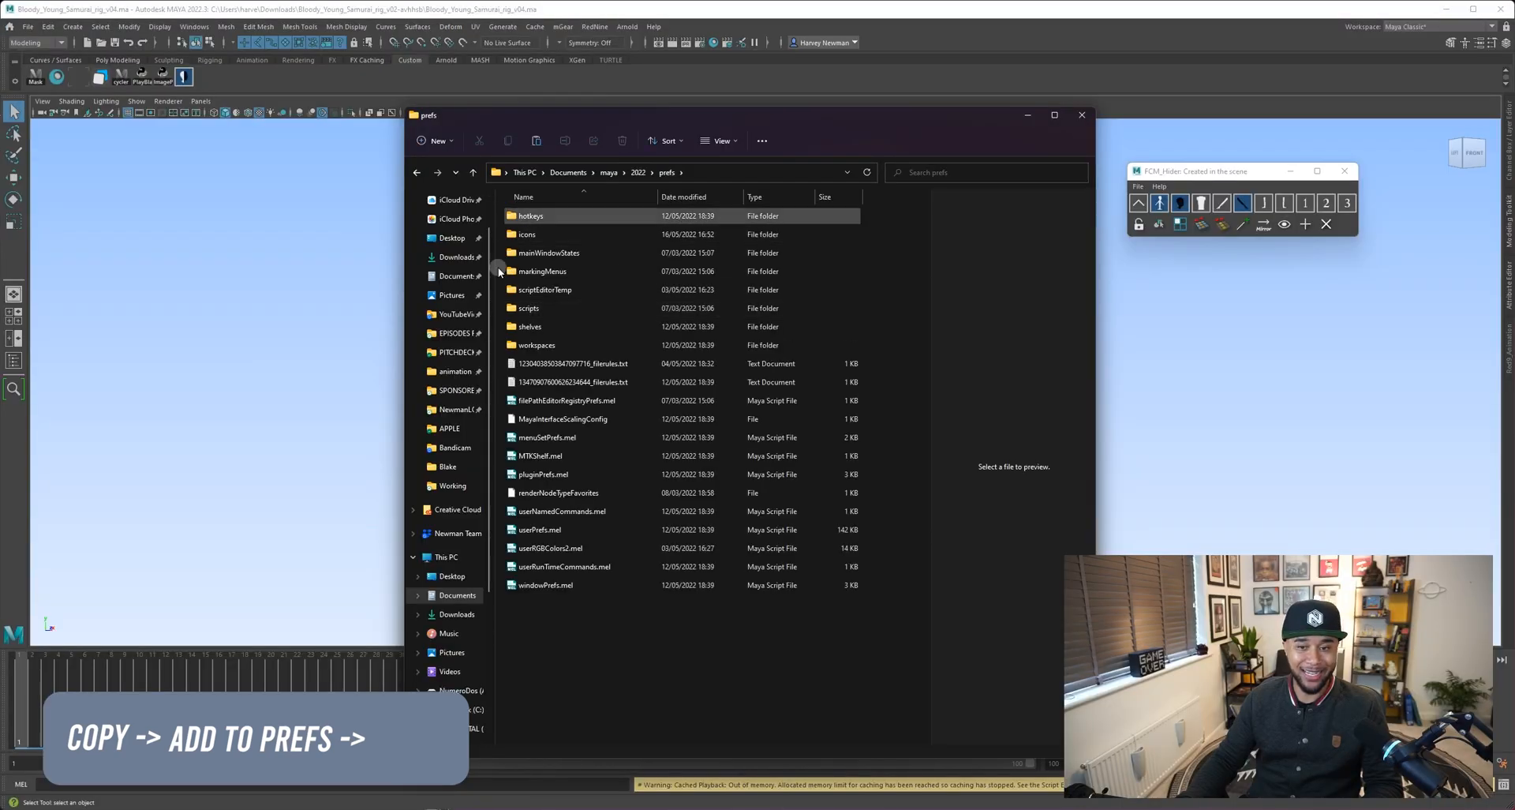
double_click(527, 234)
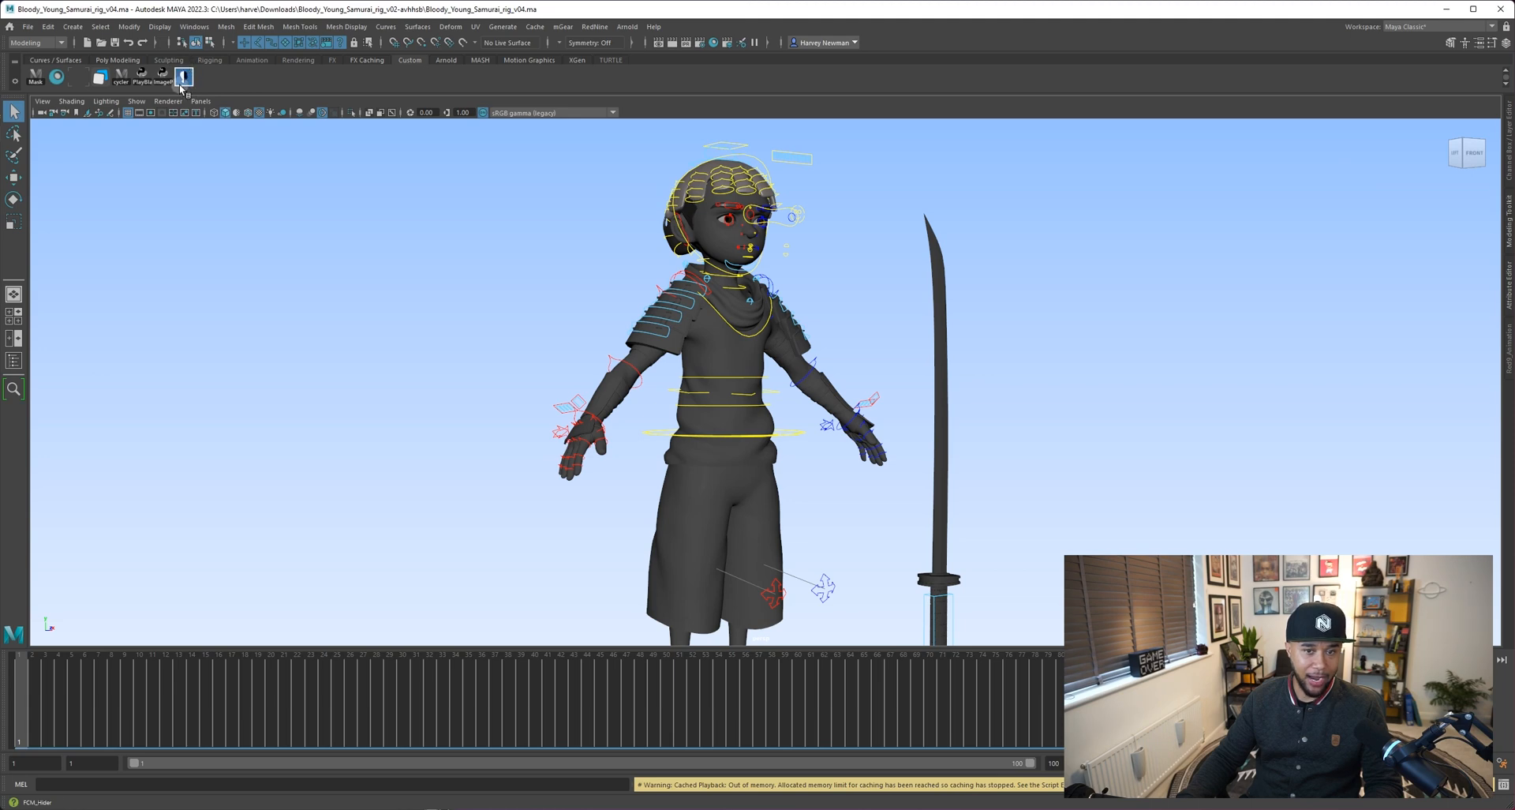
Step: Launch FCM_Hider from the shelf and hide the NURBS curve rig controls
click(183, 77)
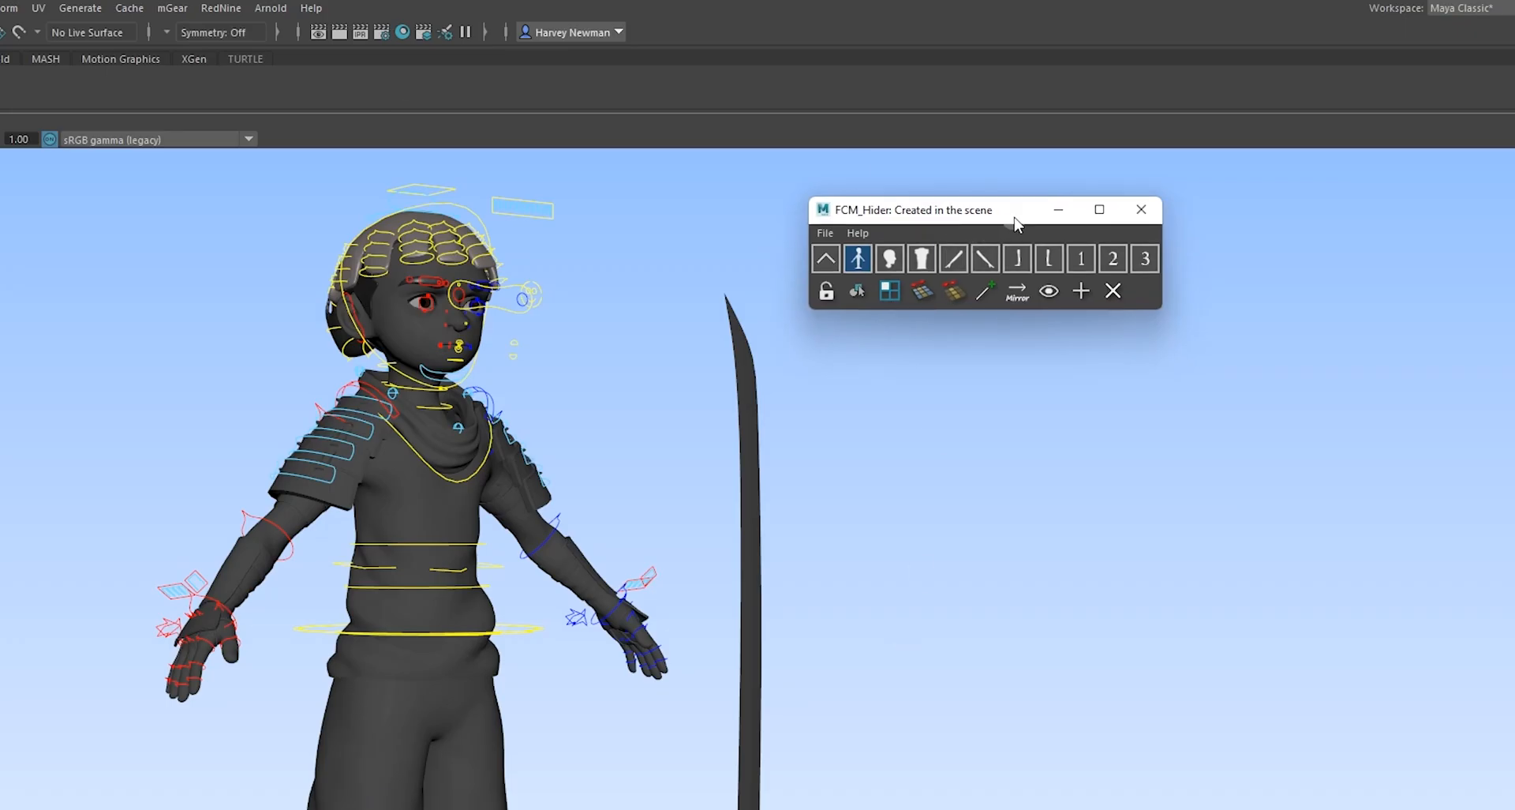
mouse_move(1051, 439)
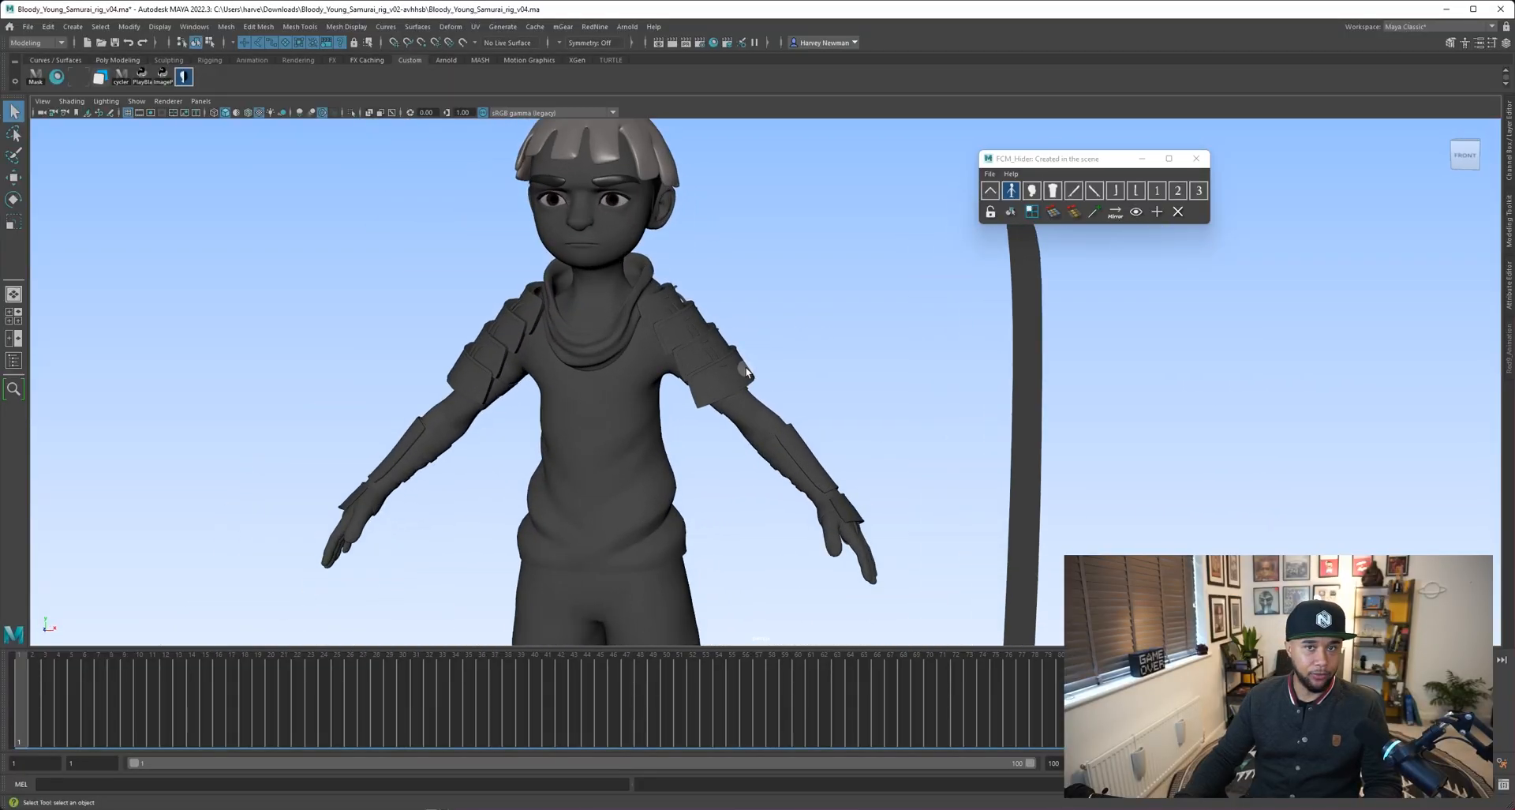
click(1033, 190)
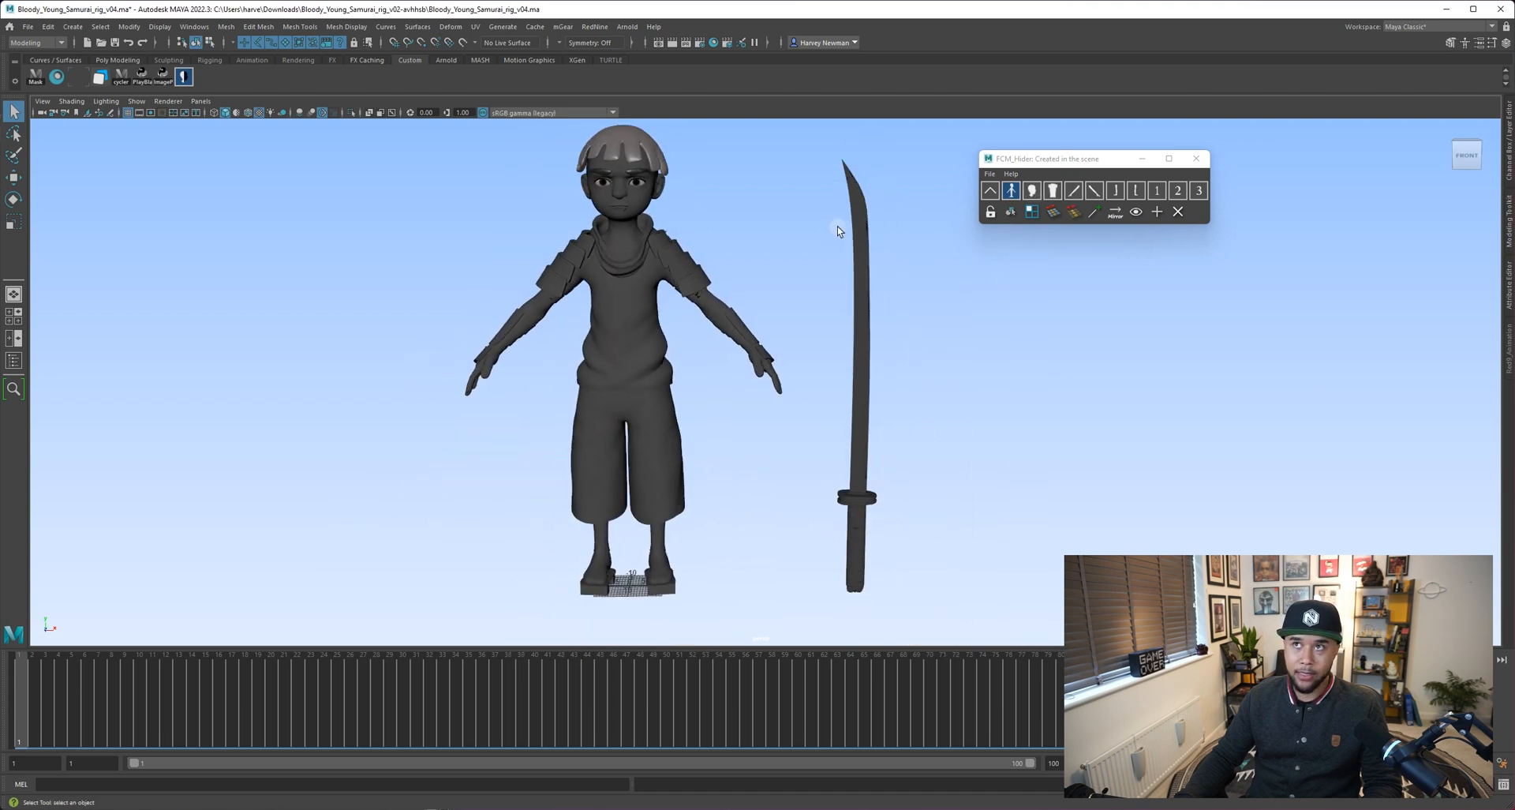
mouse_move(978, 416)
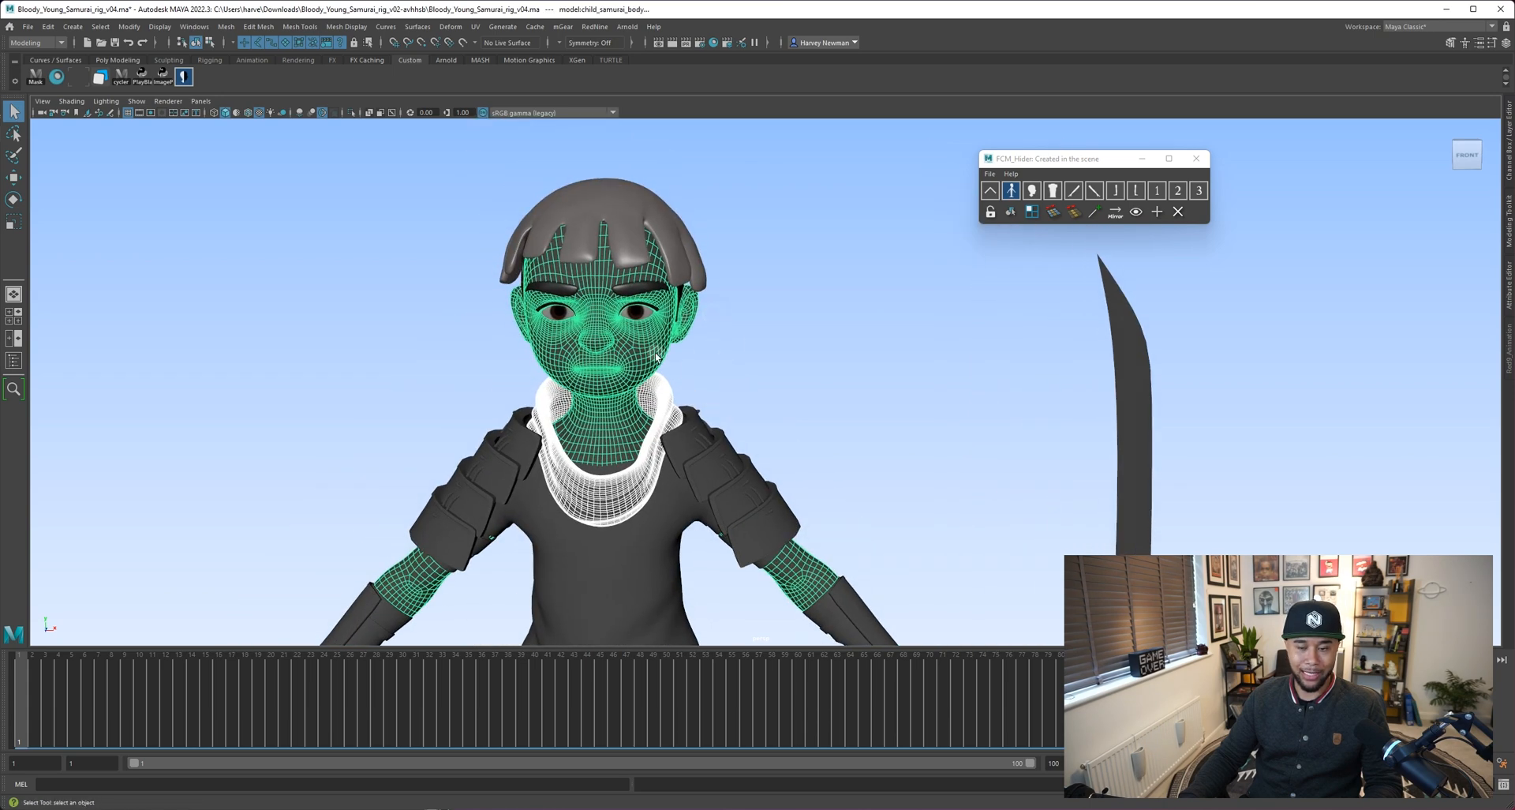
Step: Select the samurai's face, neck, forearm and hand meshes, leaving out the scarf
right_click(655, 356)
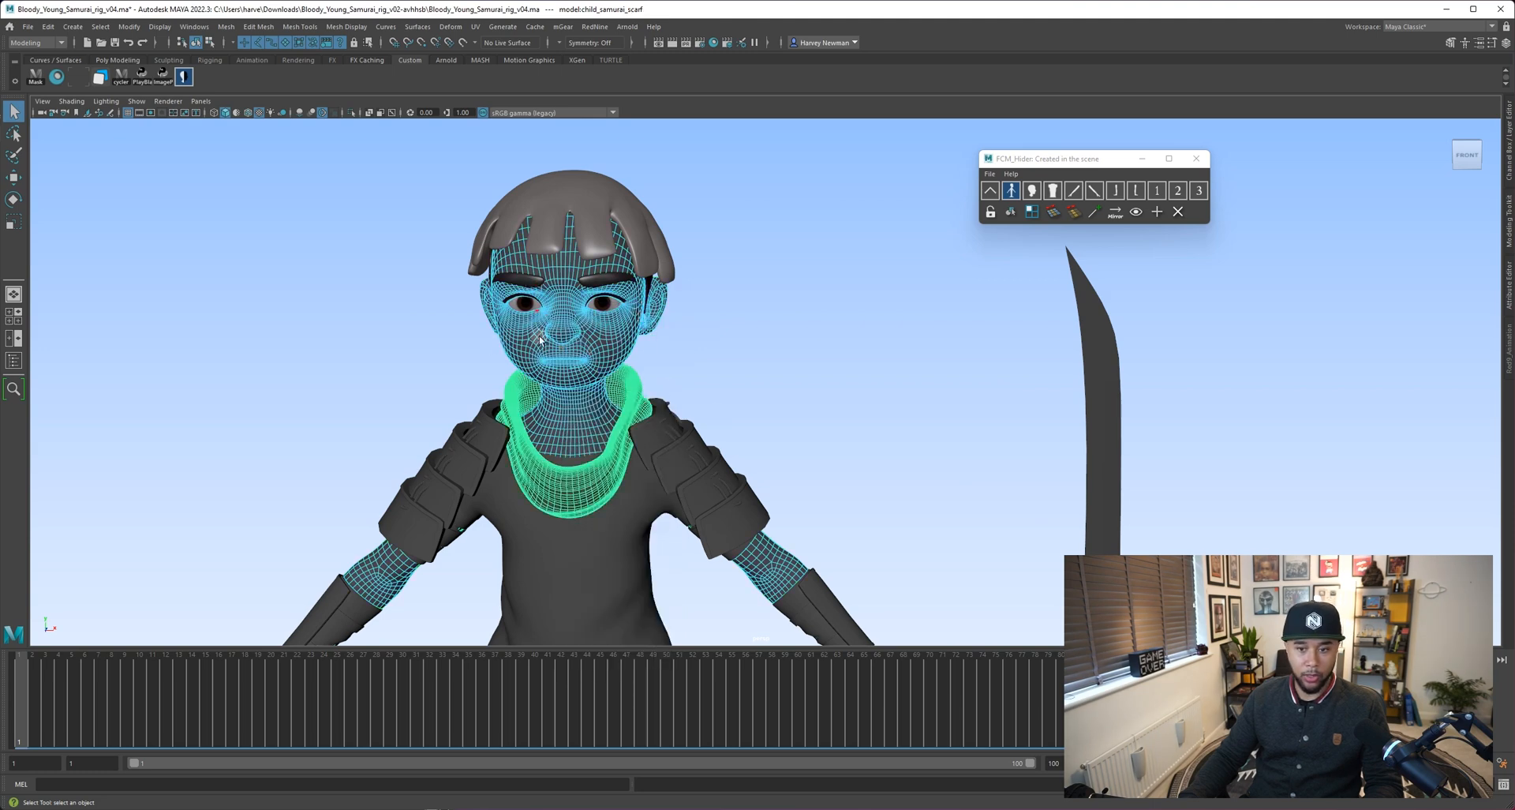
mouse_move(683, 343)
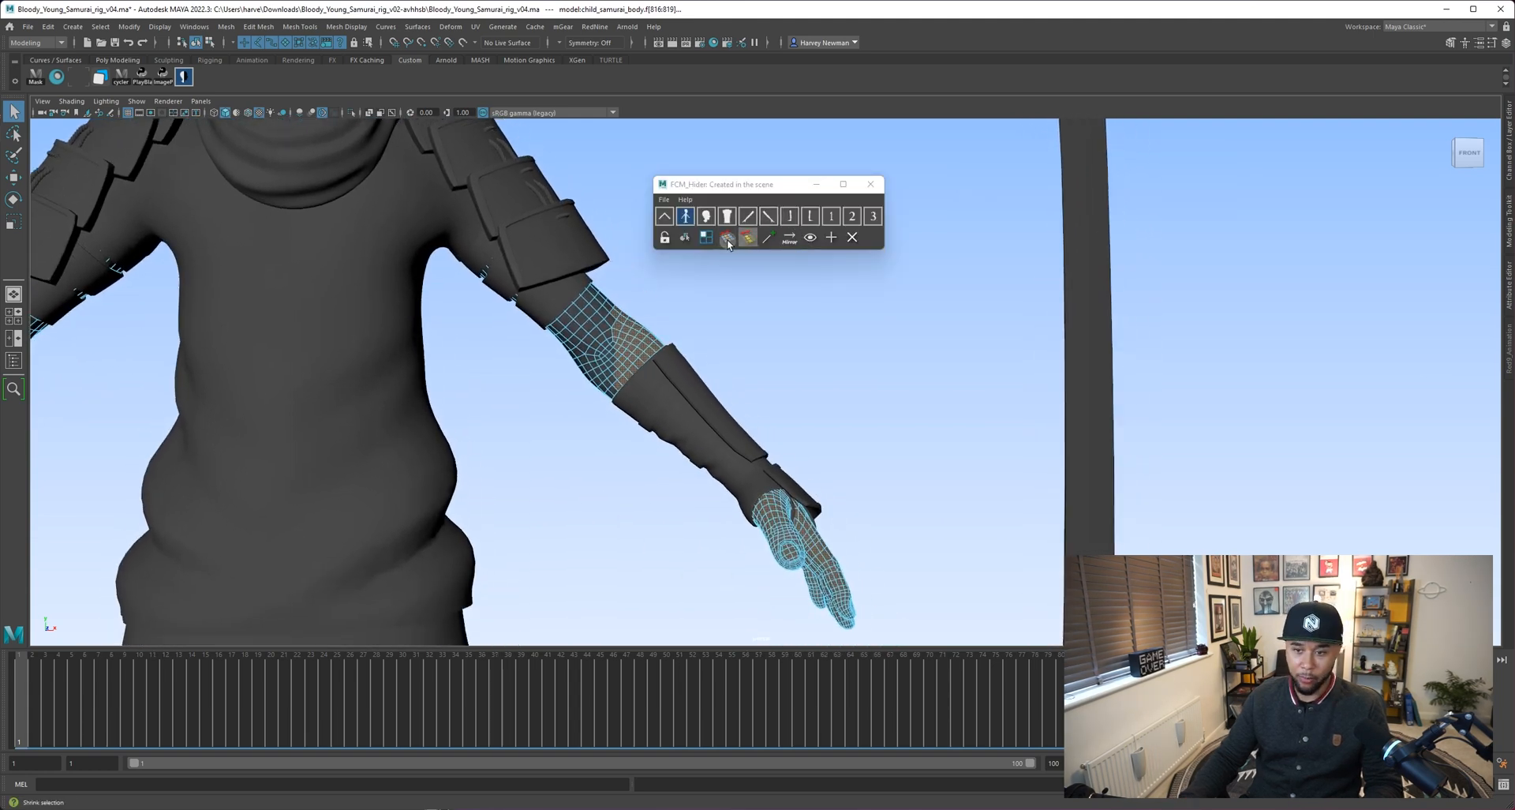
mouse_move(707, 237)
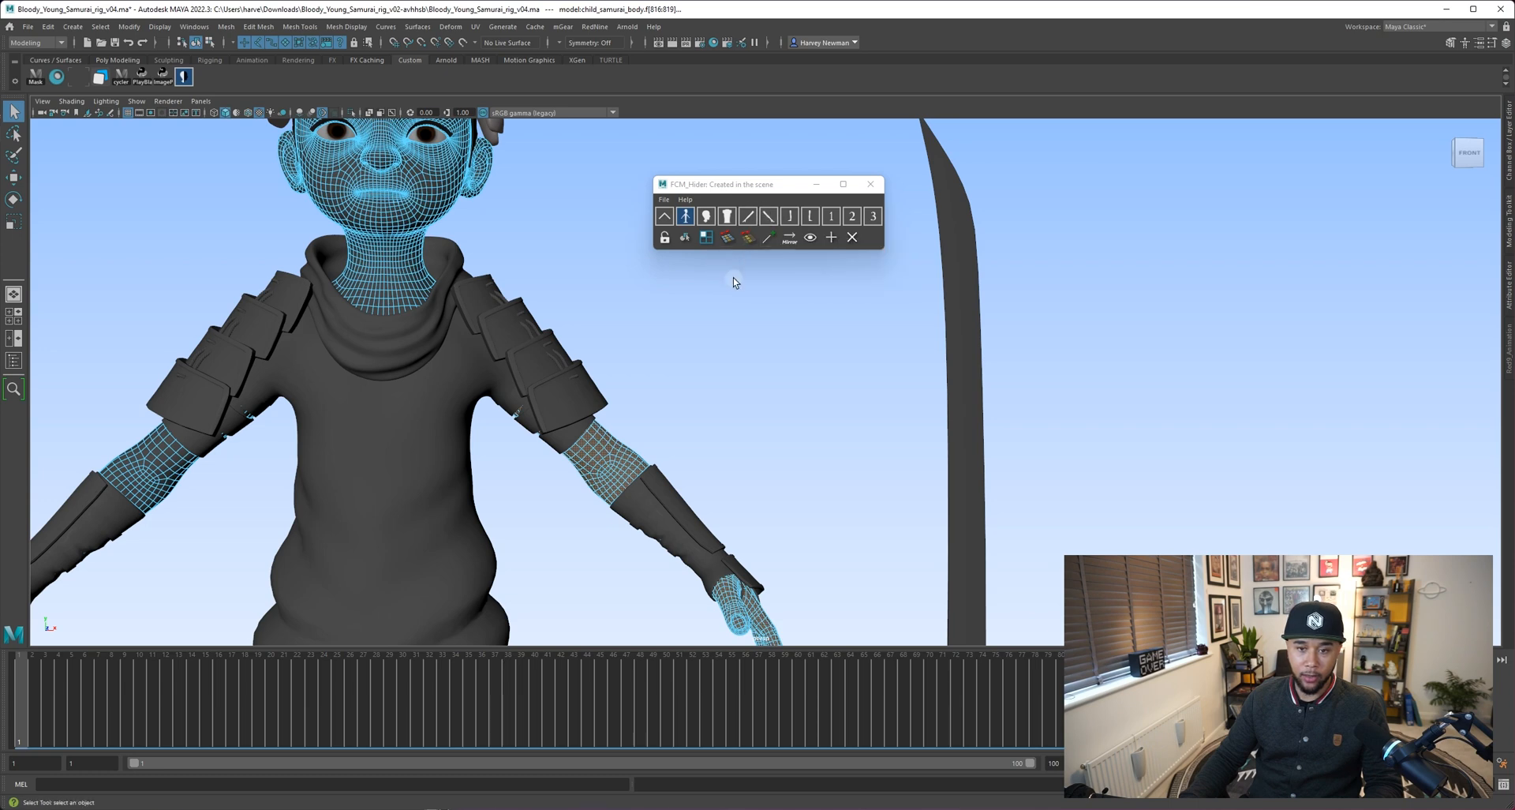
mouse_move(768, 216)
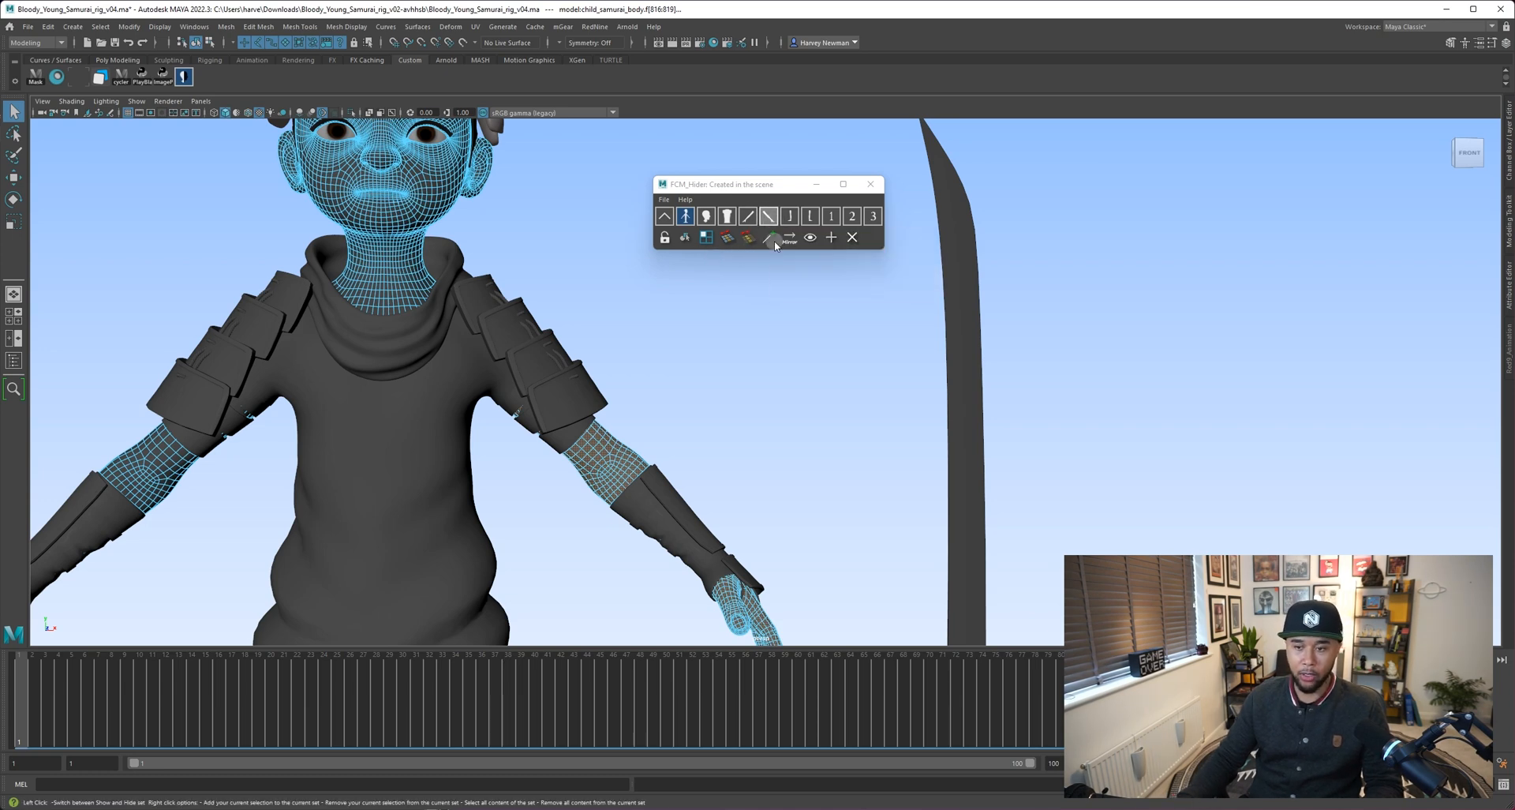
Step: Add the selected skin meshes to the FCM_Hider arm set via Add Selection
right_click(774, 237)
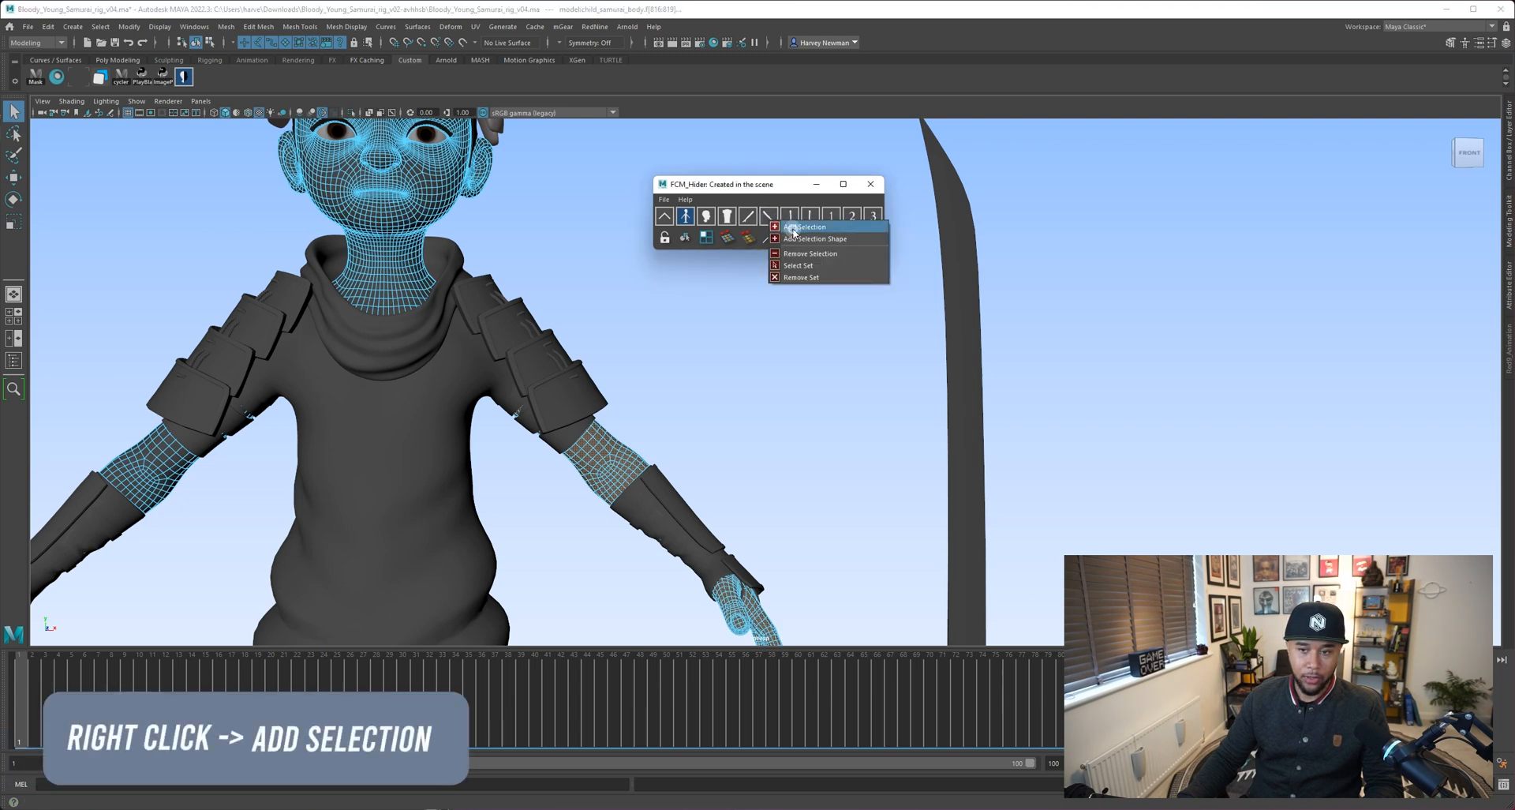
click(804, 226)
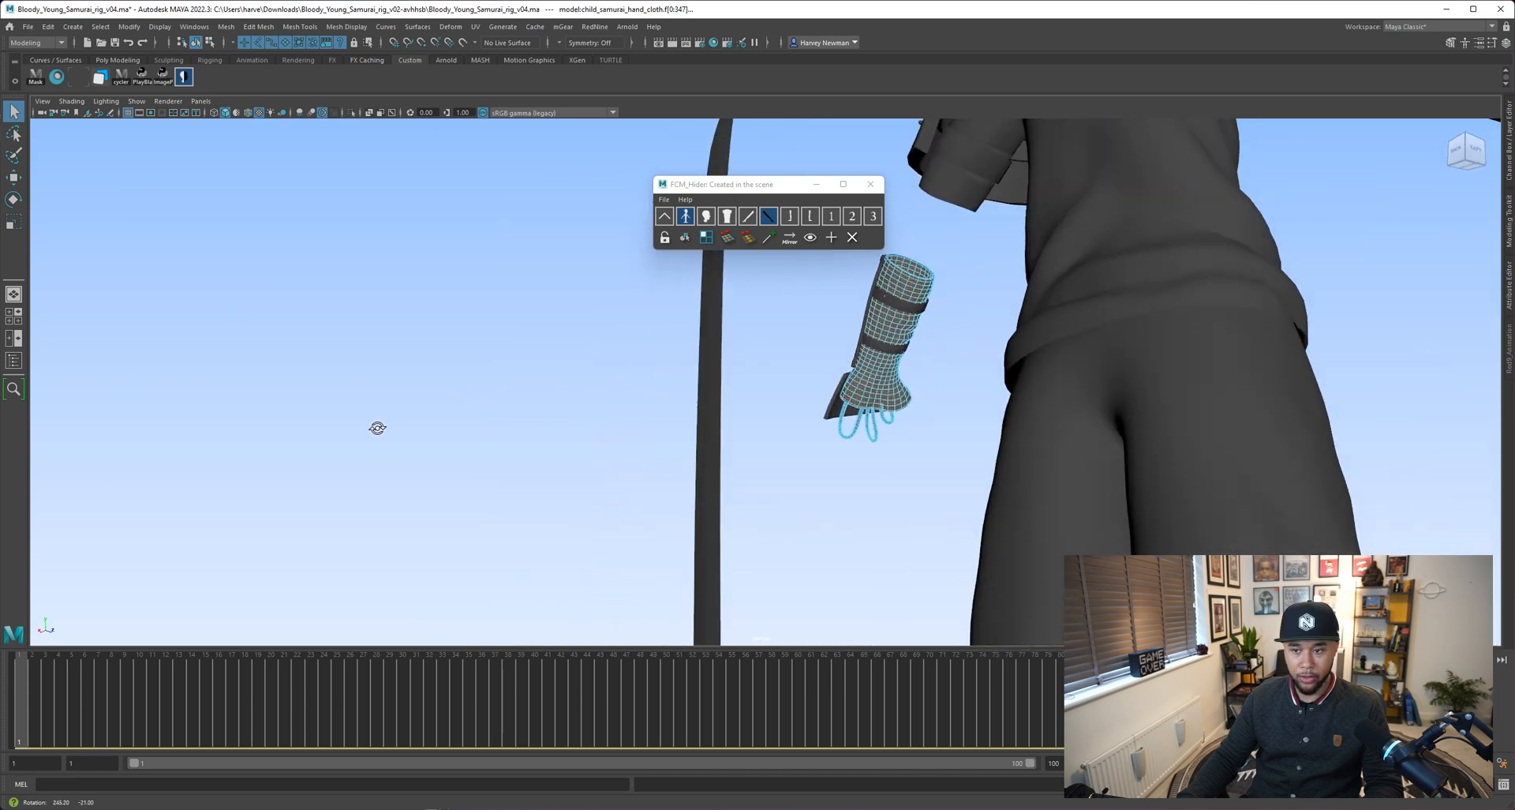
Step: Add the forearm armour and wrist bands to the arm set and hide them
click(766, 215)
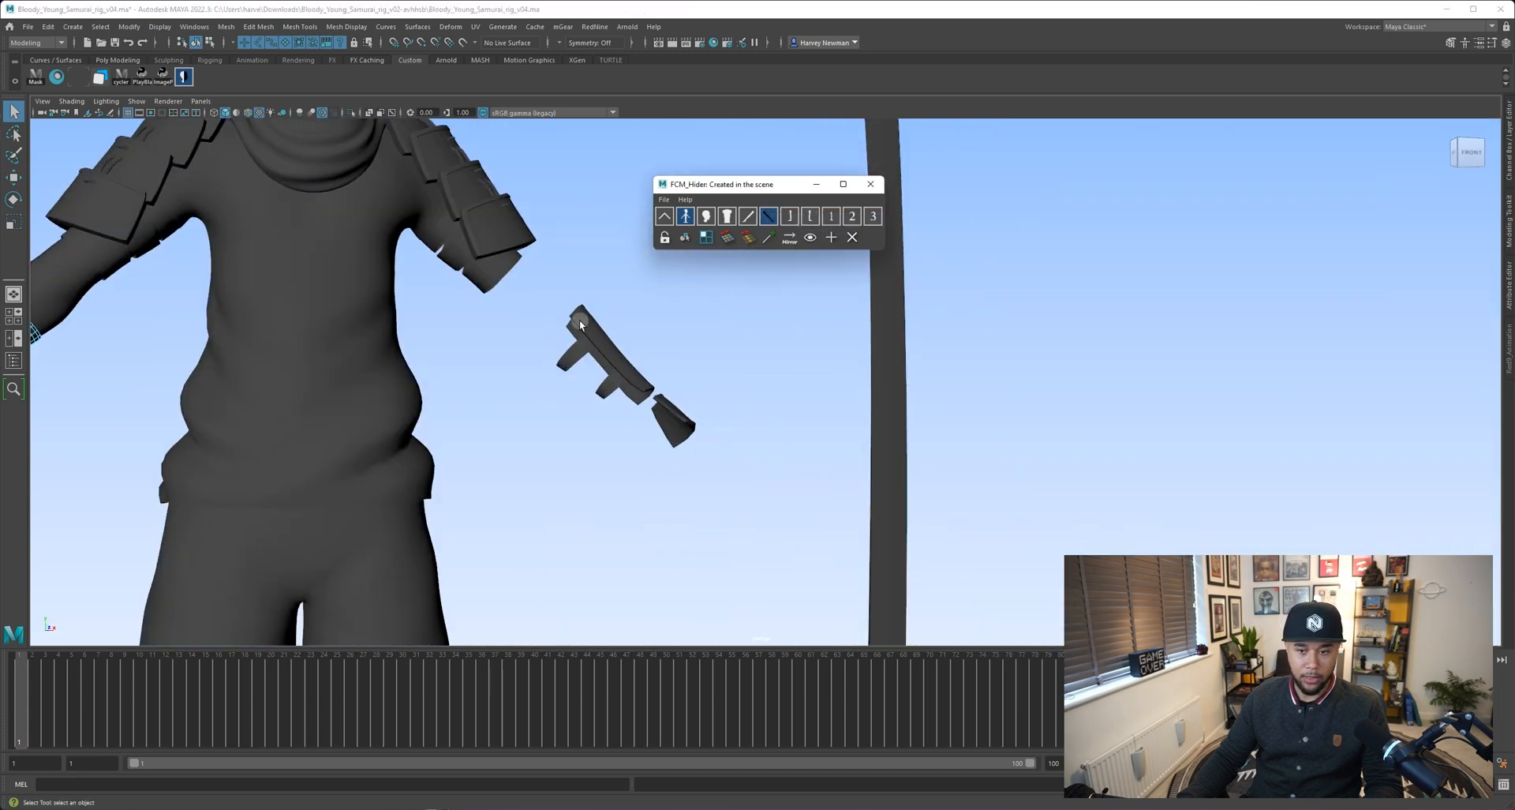
right_click(628, 367)
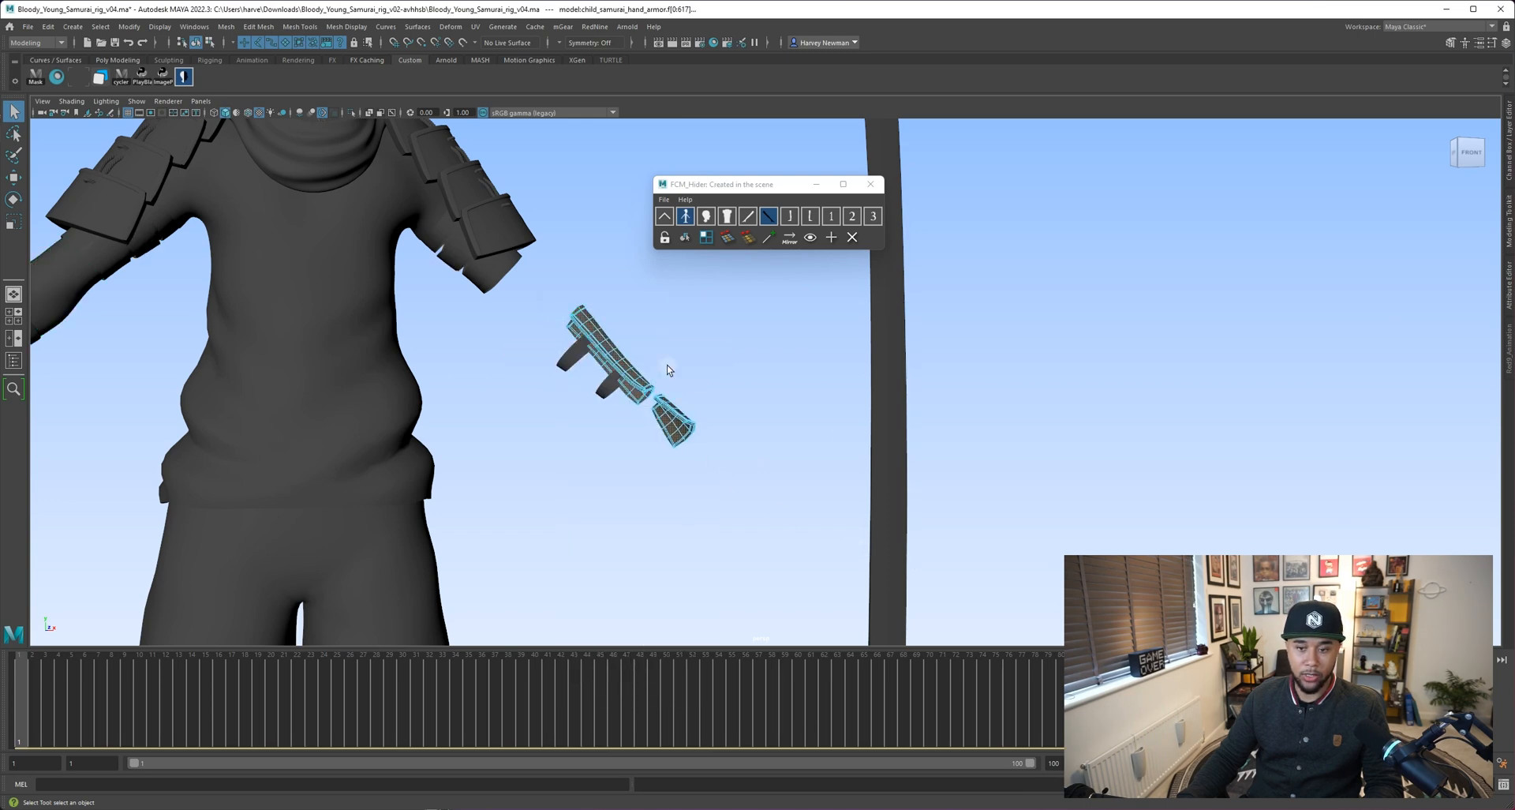
mouse_move(834, 393)
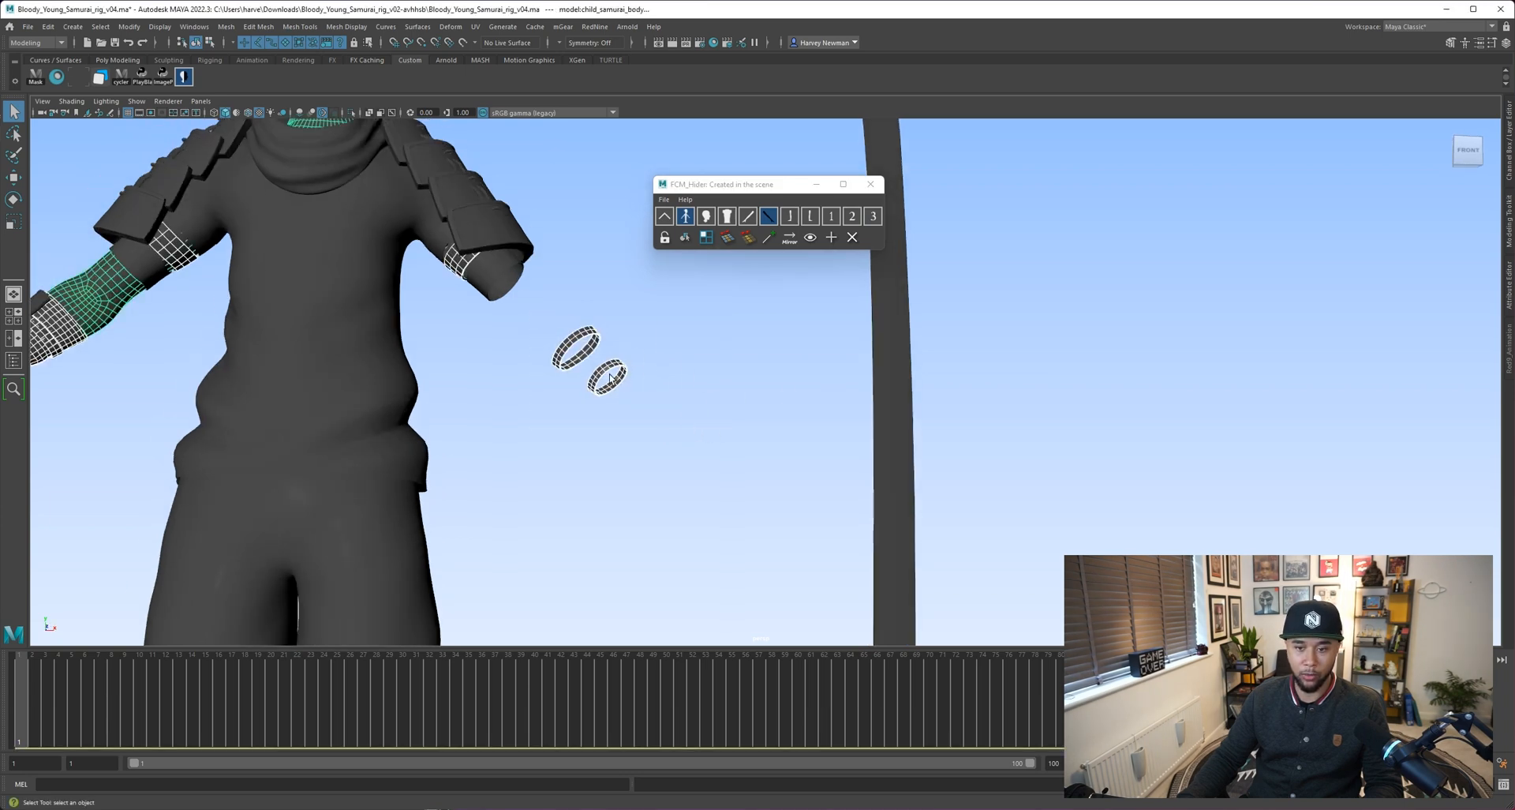
click(580, 362)
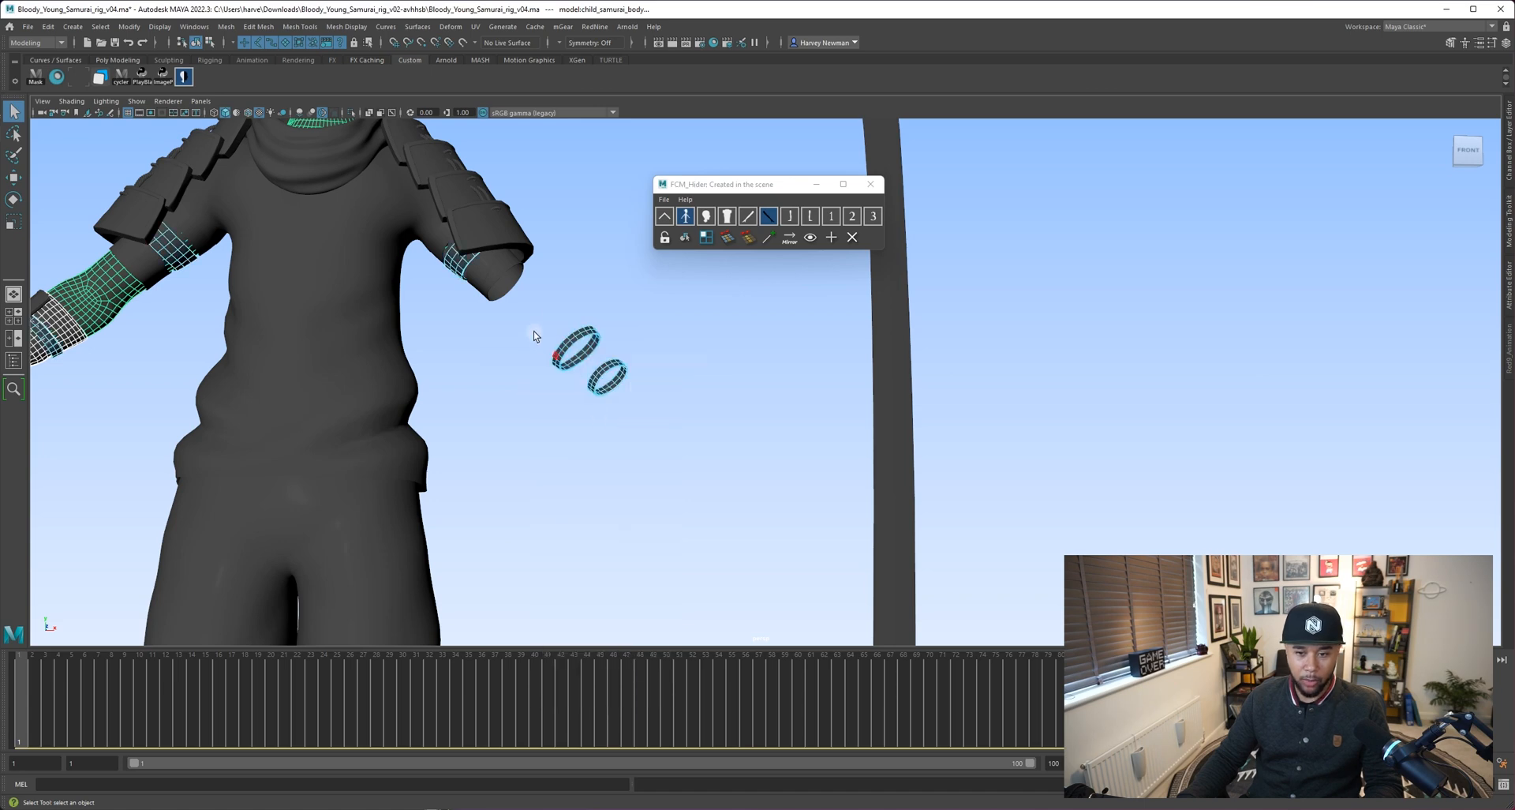
click(784, 215)
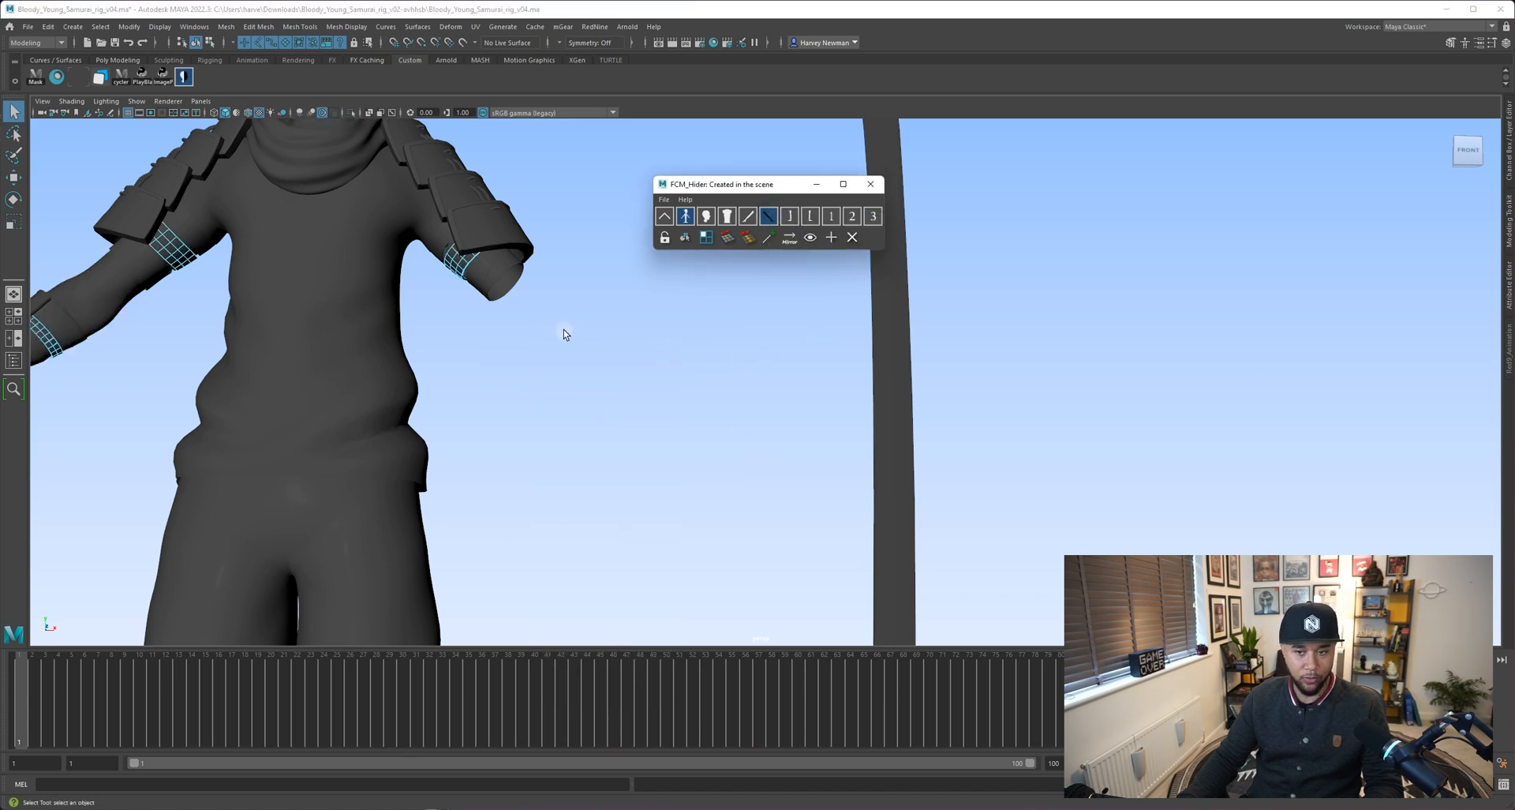
drag(565, 334, 667, 430)
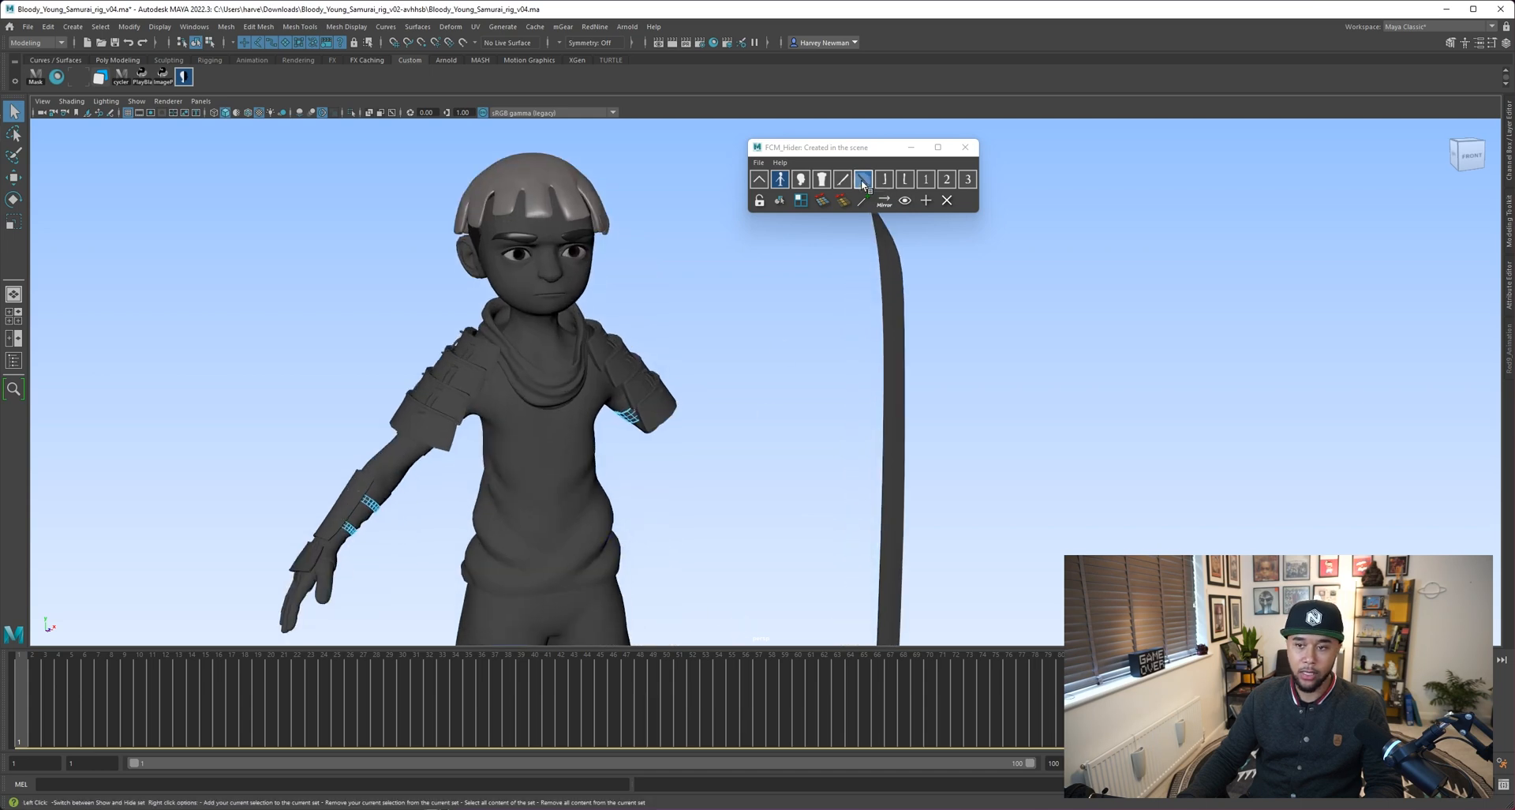
Step: Toggle the arm hide set, then zoom and orbit in on the samurai's head
click(862, 180)
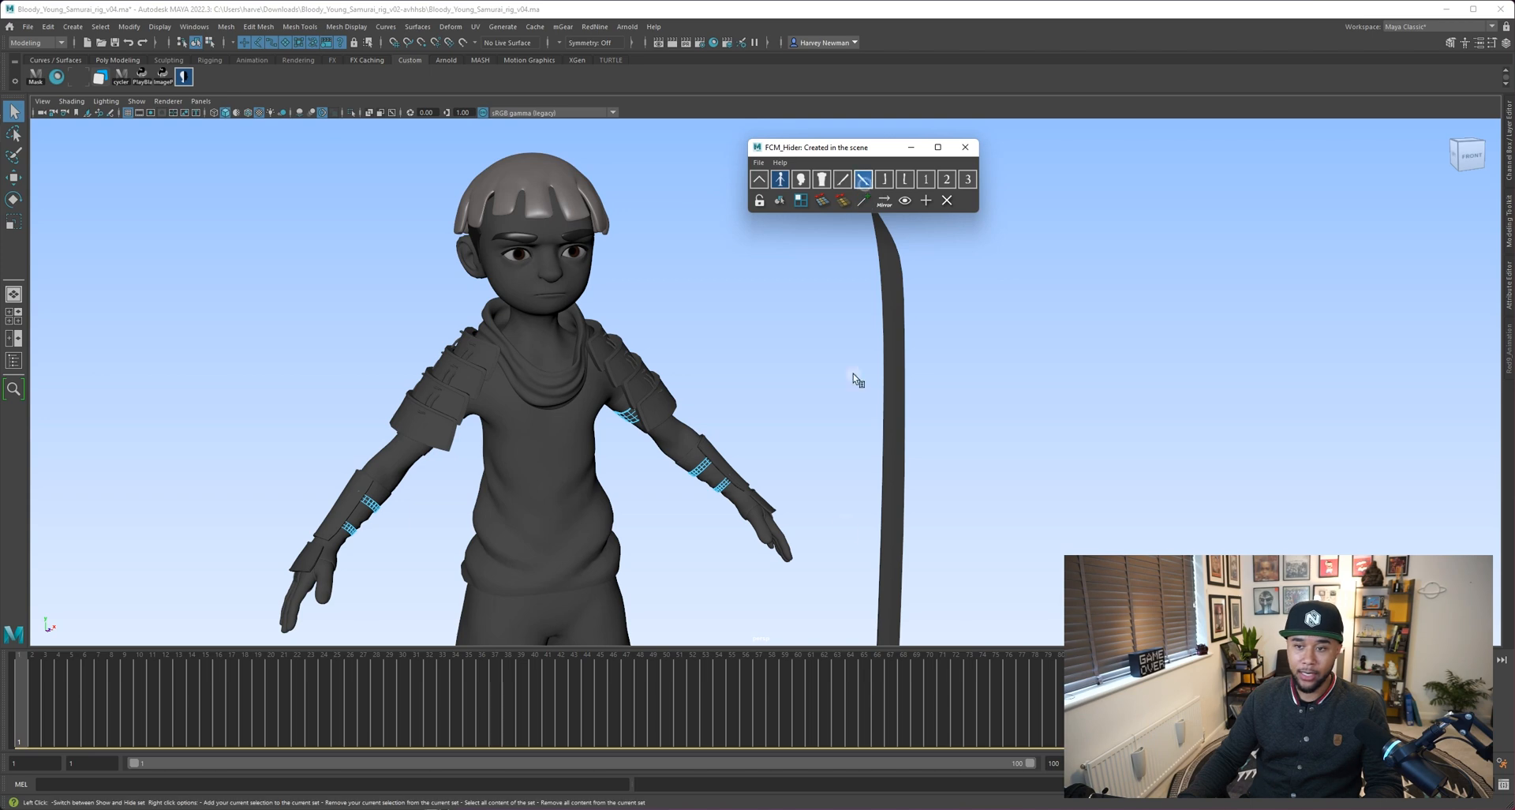
drag(857, 377, 533, 403)
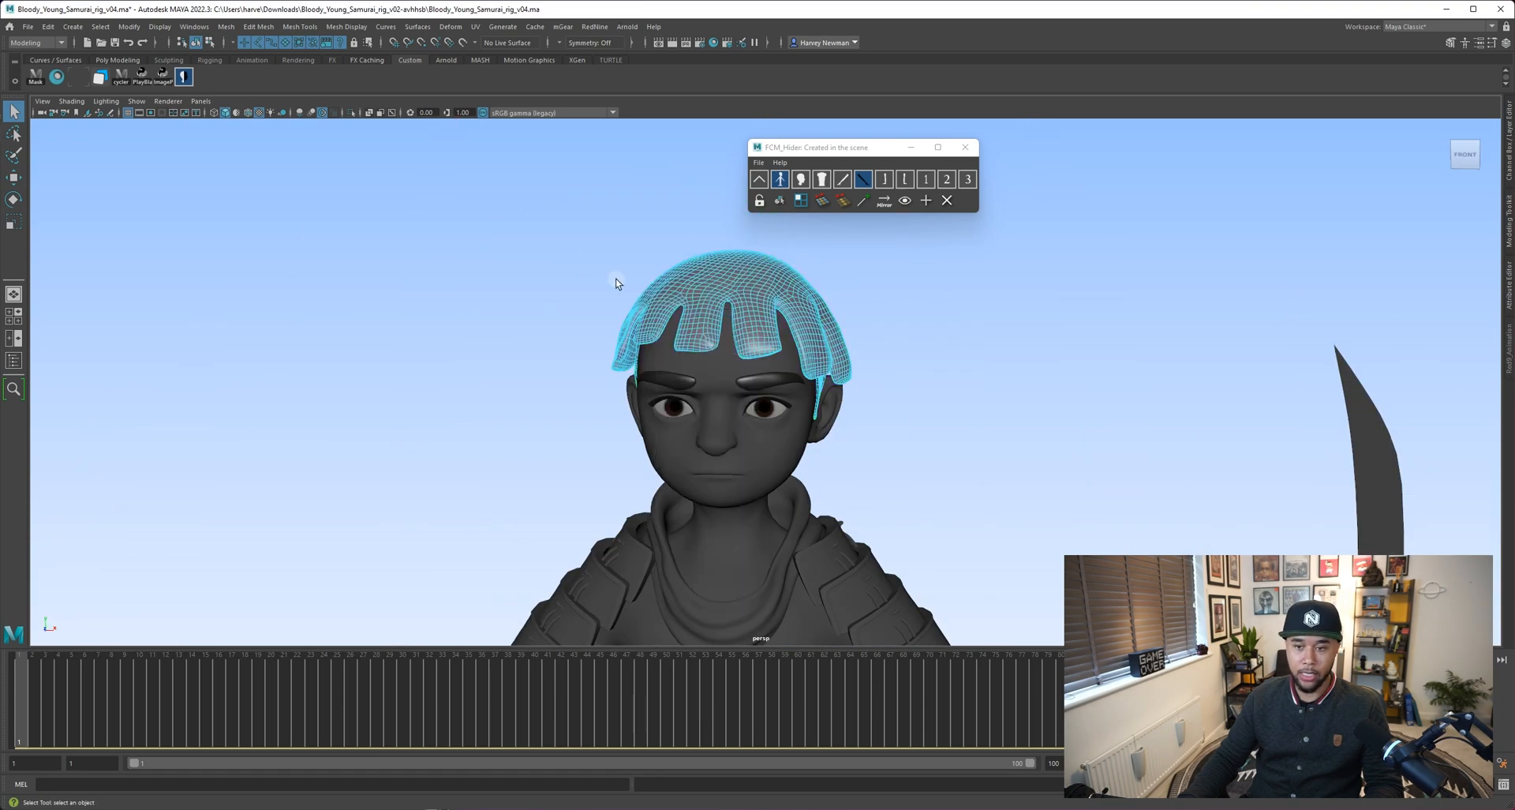
drag(616, 284, 851, 466)
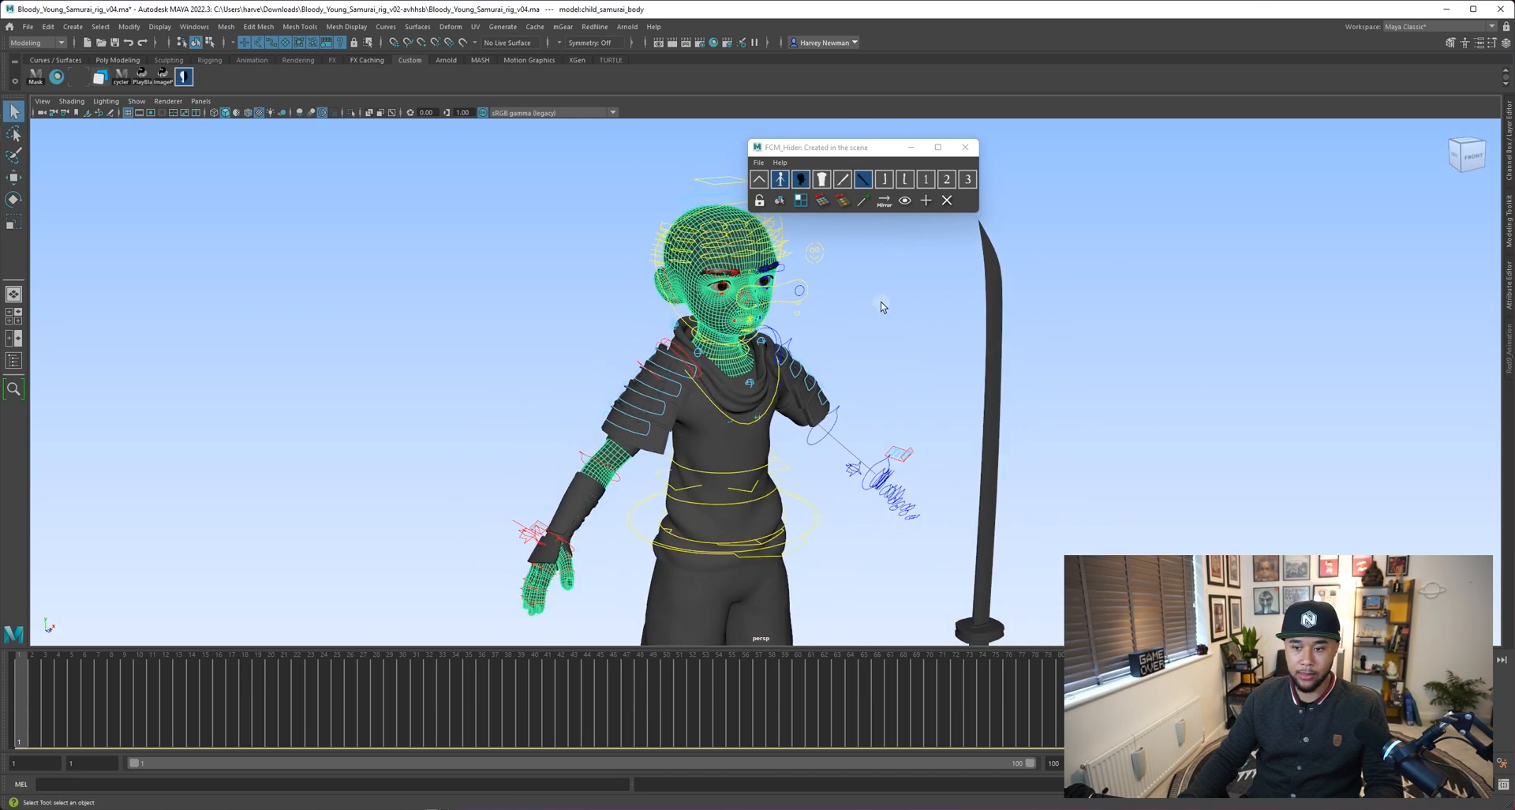
Step: Add the head skin mesh to the FCM_Hider head button and toggle it hidden
drag(879, 307, 670, 238)
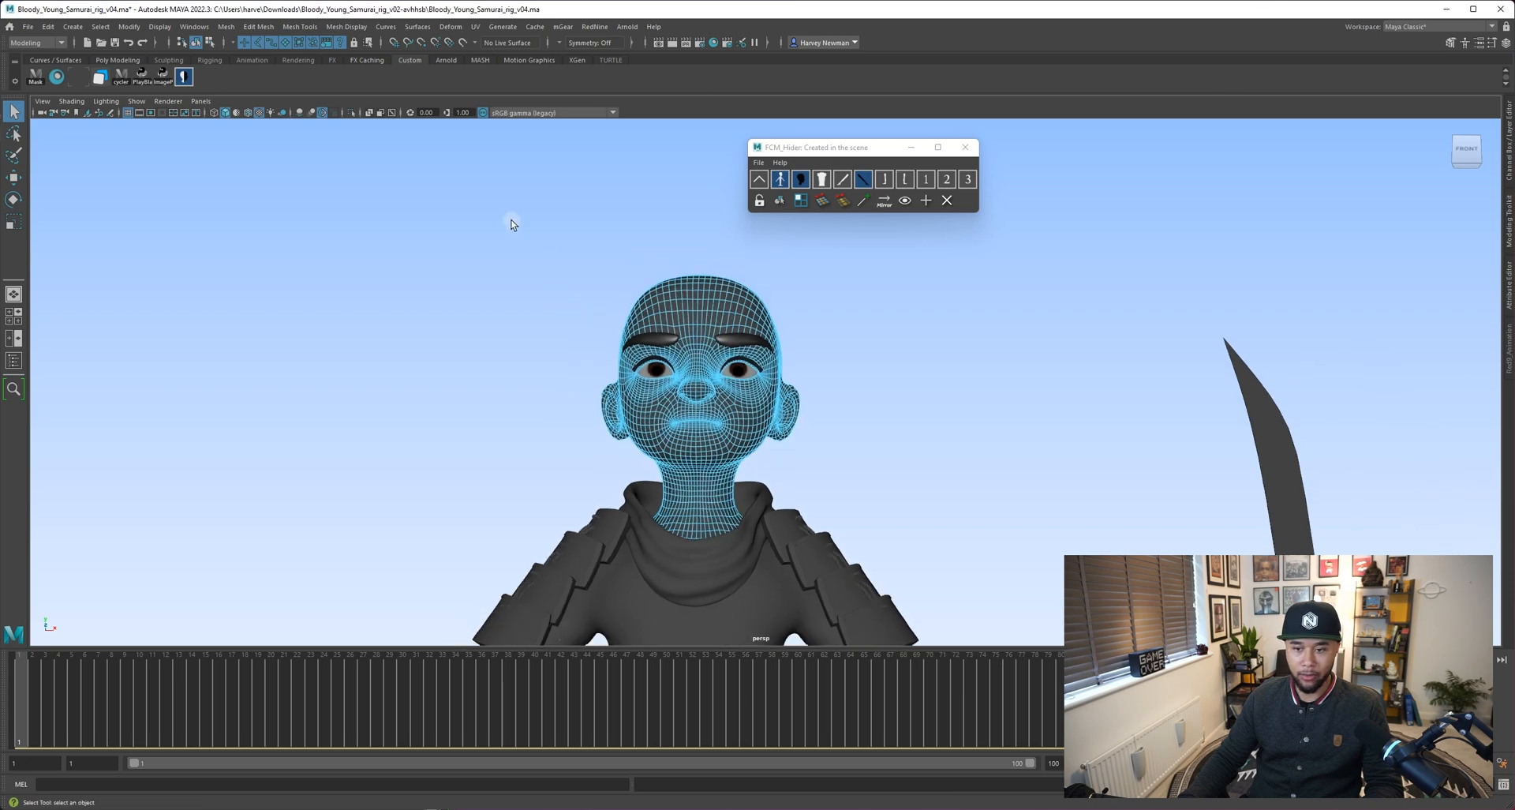
drag(706, 406, 840, 493)
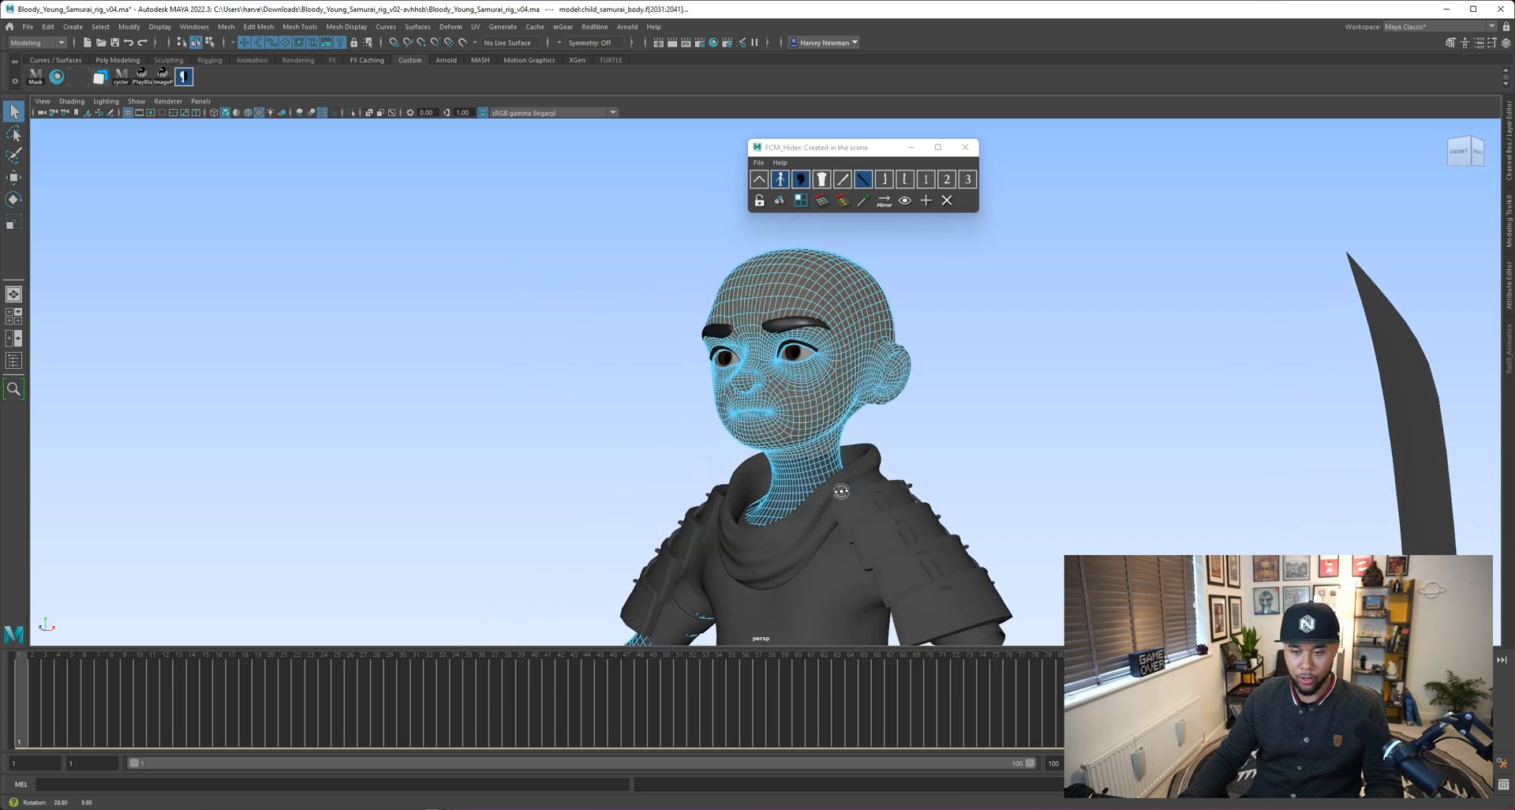
click(801, 179)
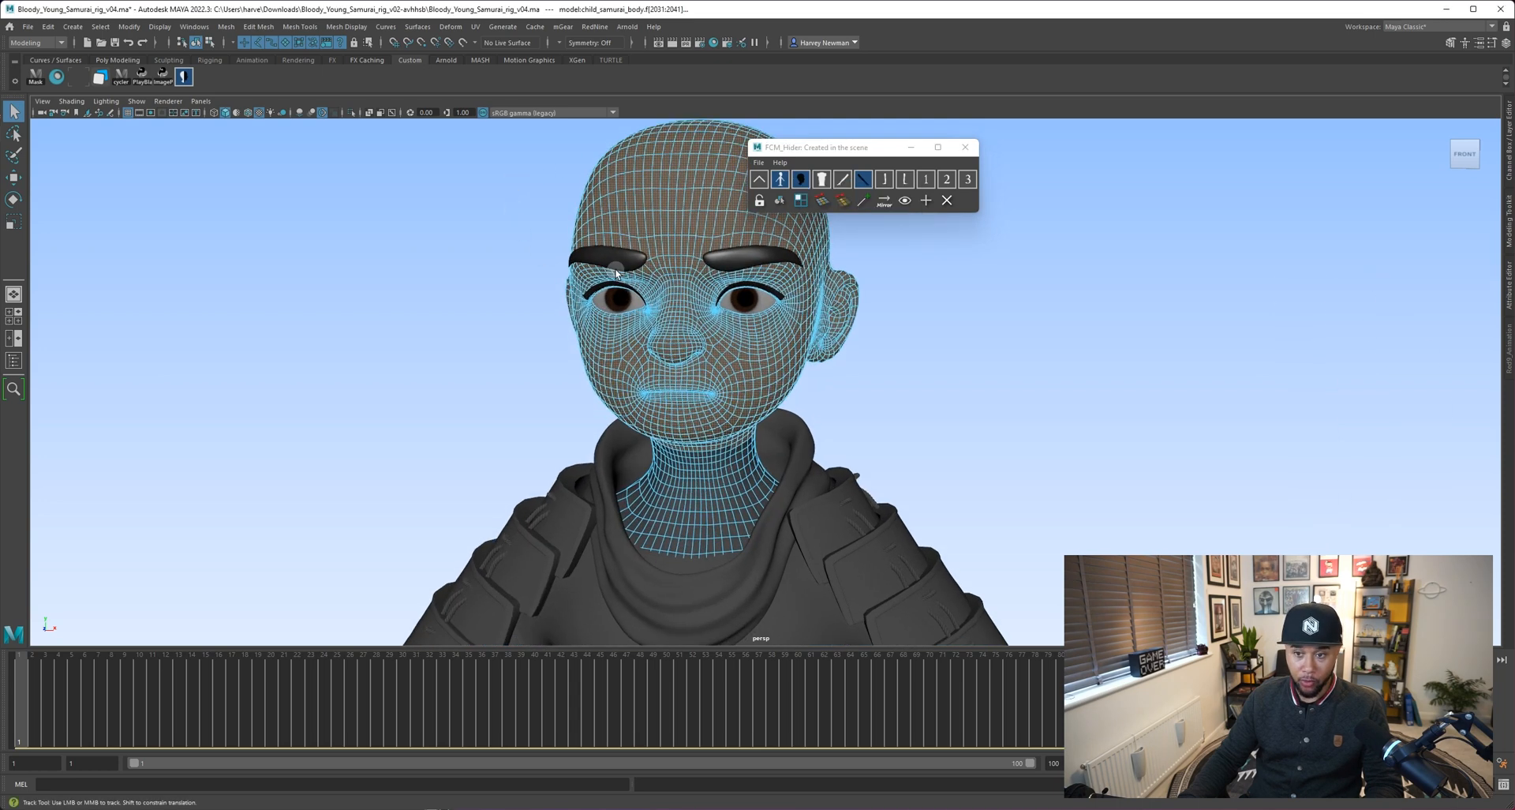
click(823, 201)
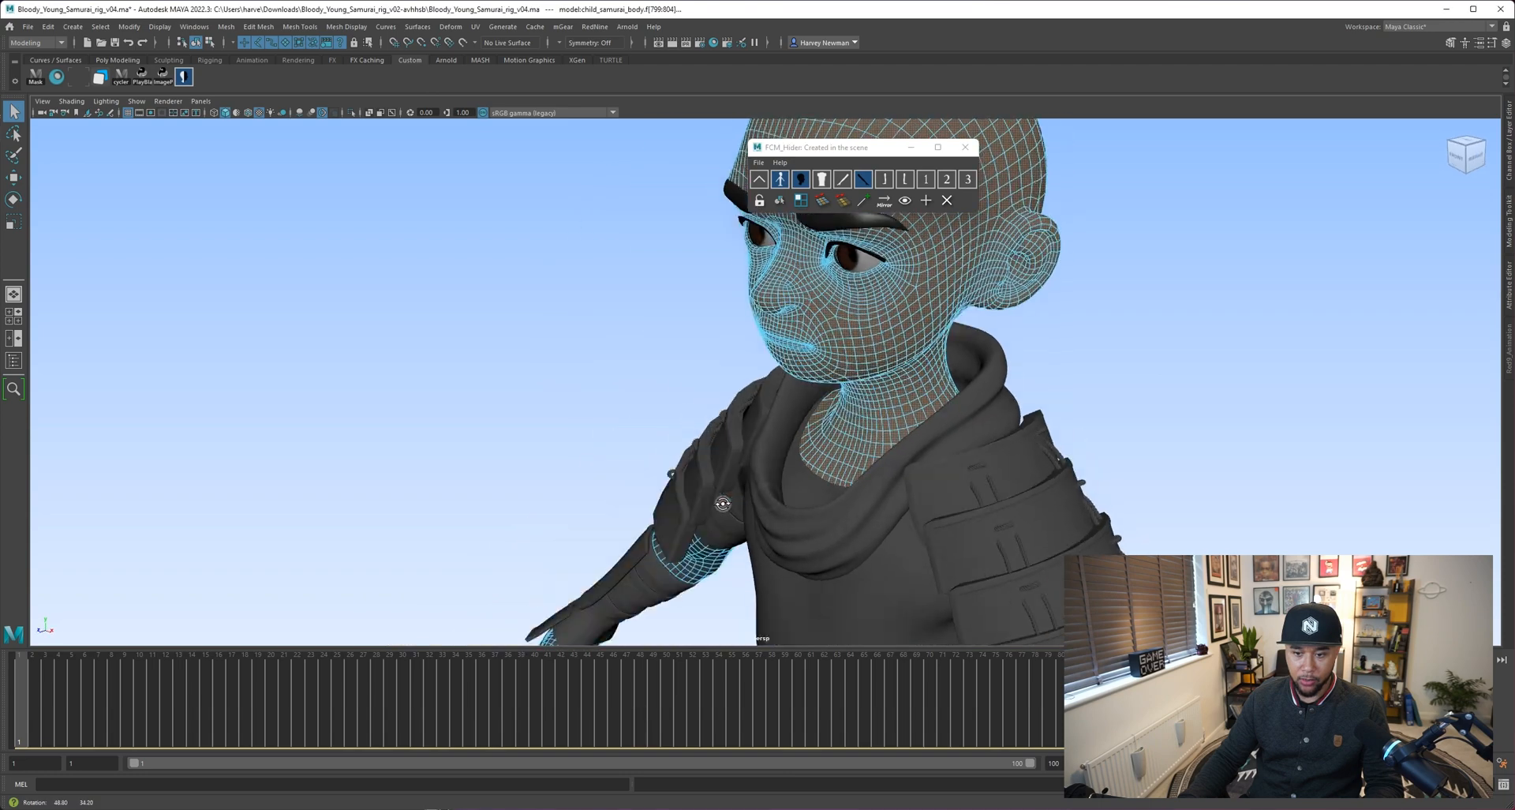
drag(723, 503, 768, 542)
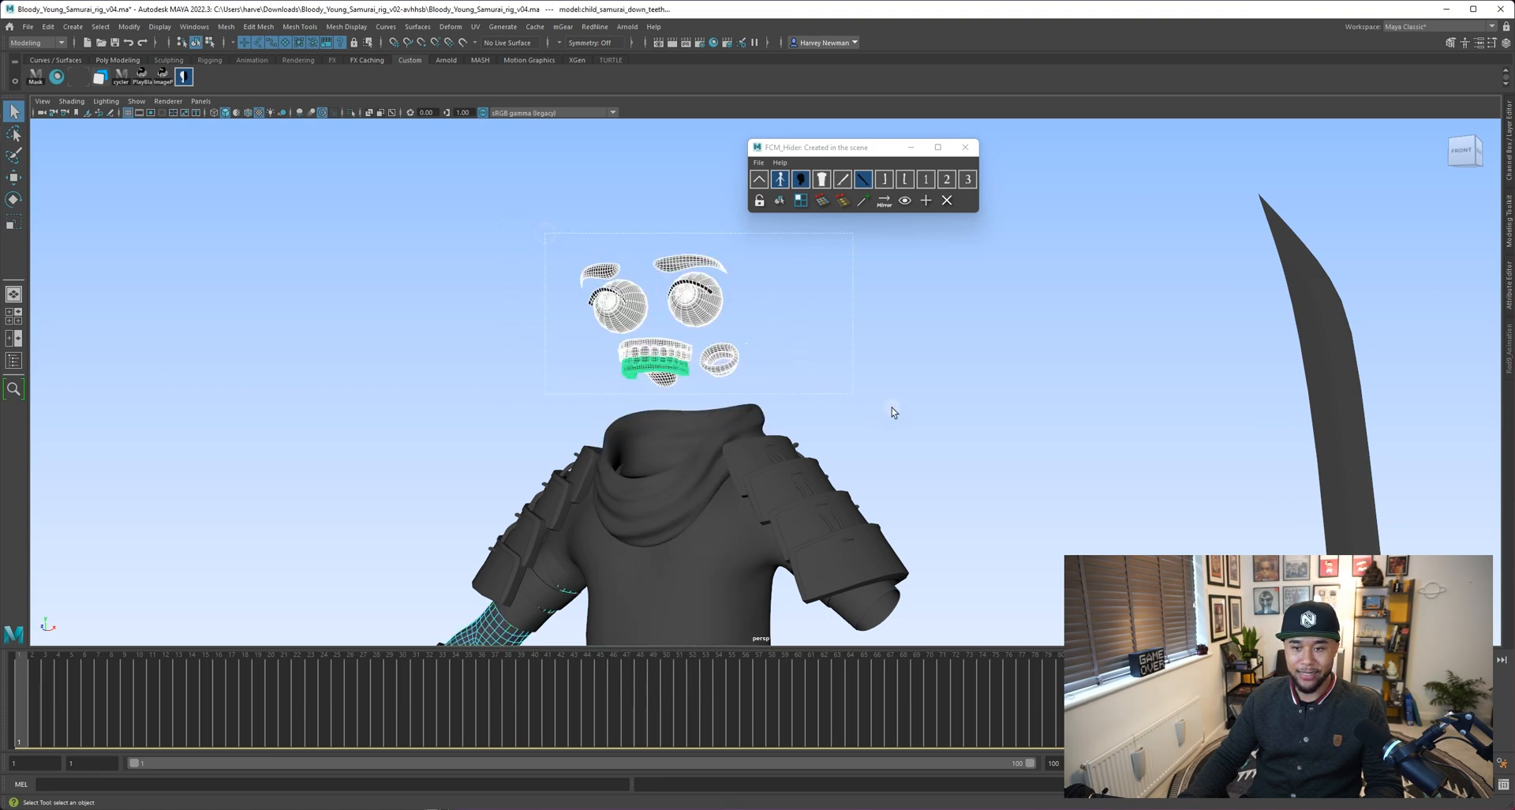
Step: Add the upper and lower teeth, eyes and brows to the head set
click(812, 387)
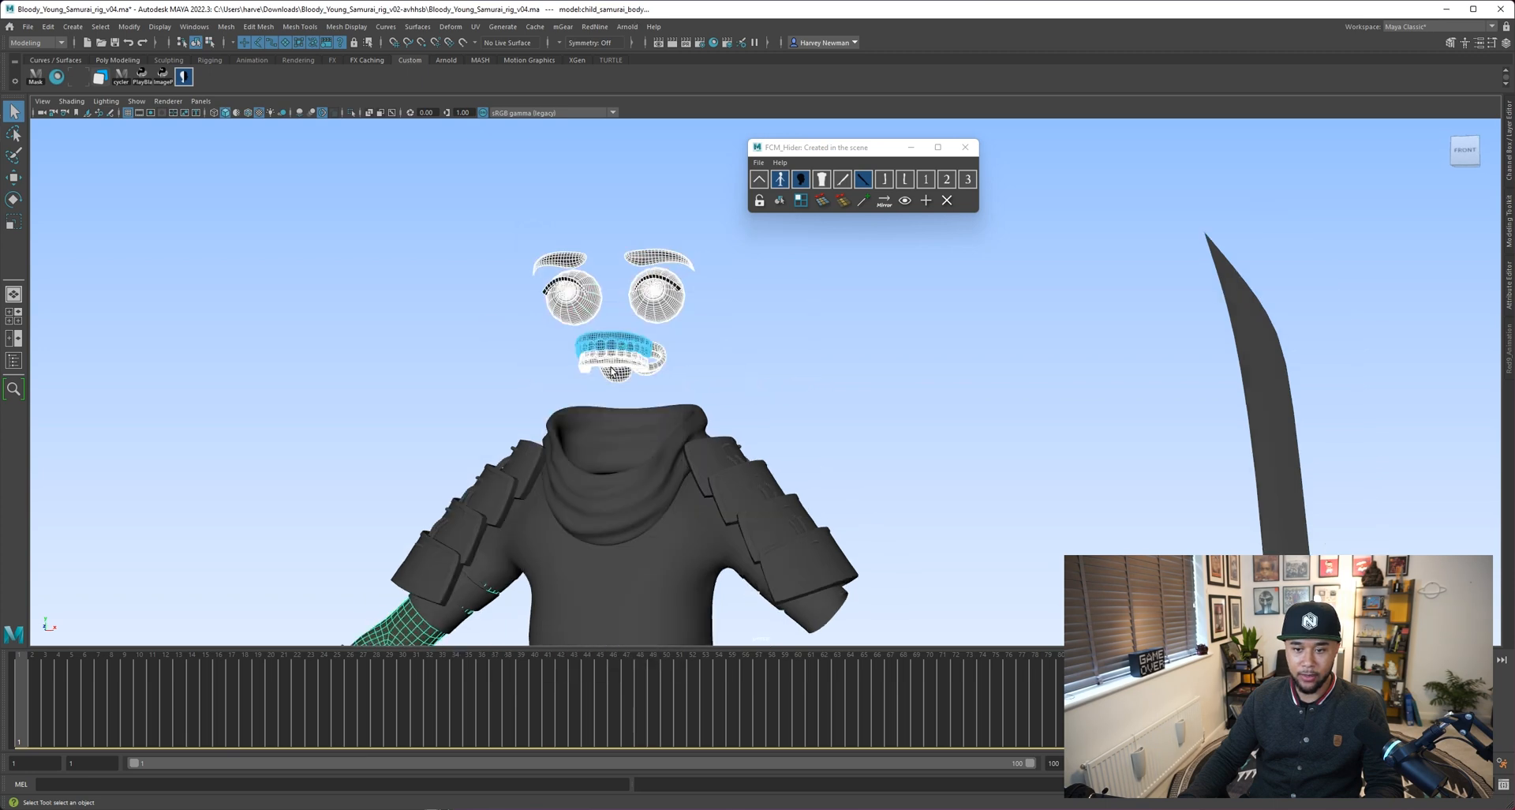
click(800, 179)
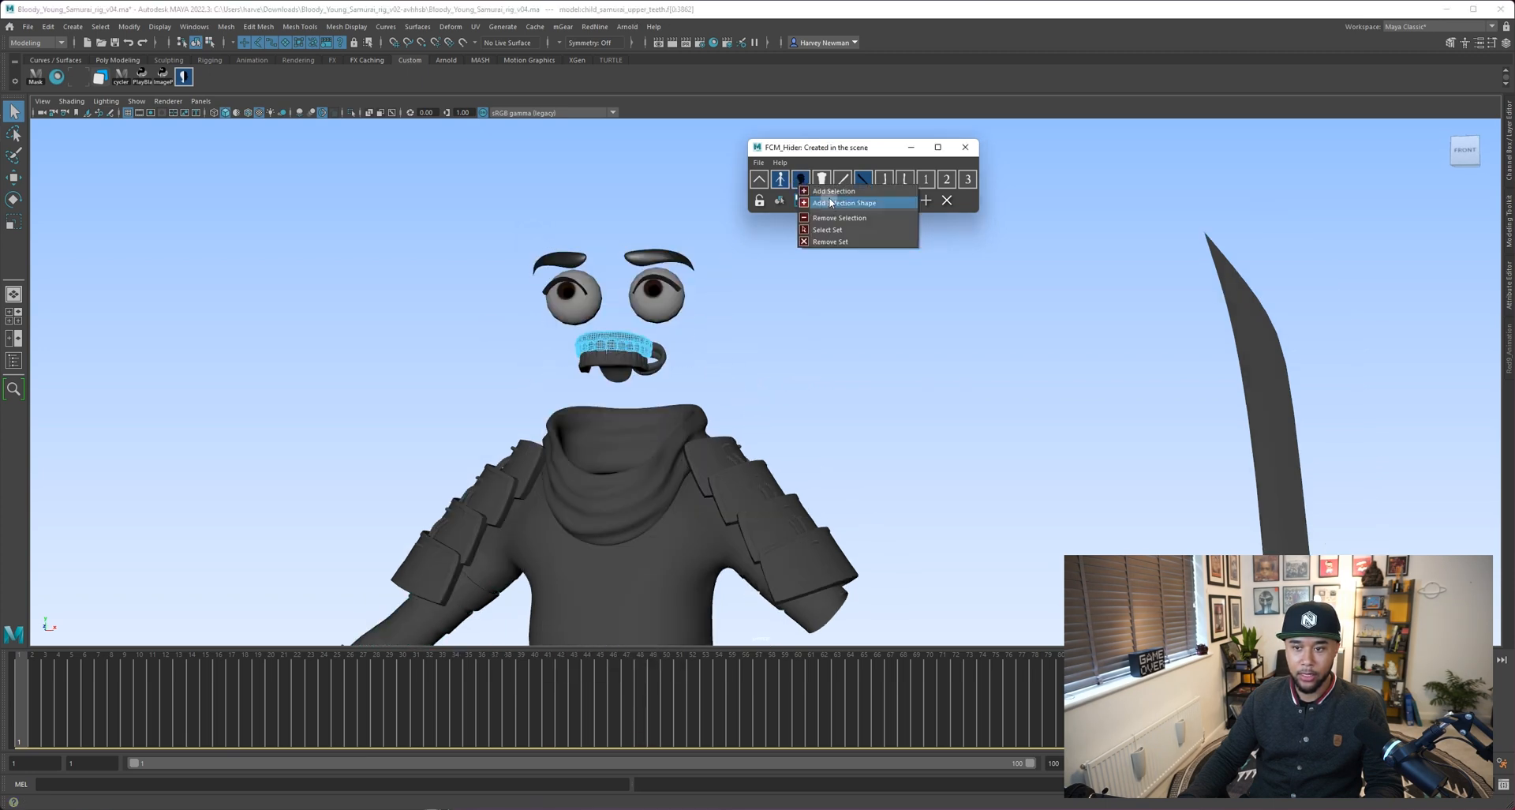
click(845, 202)
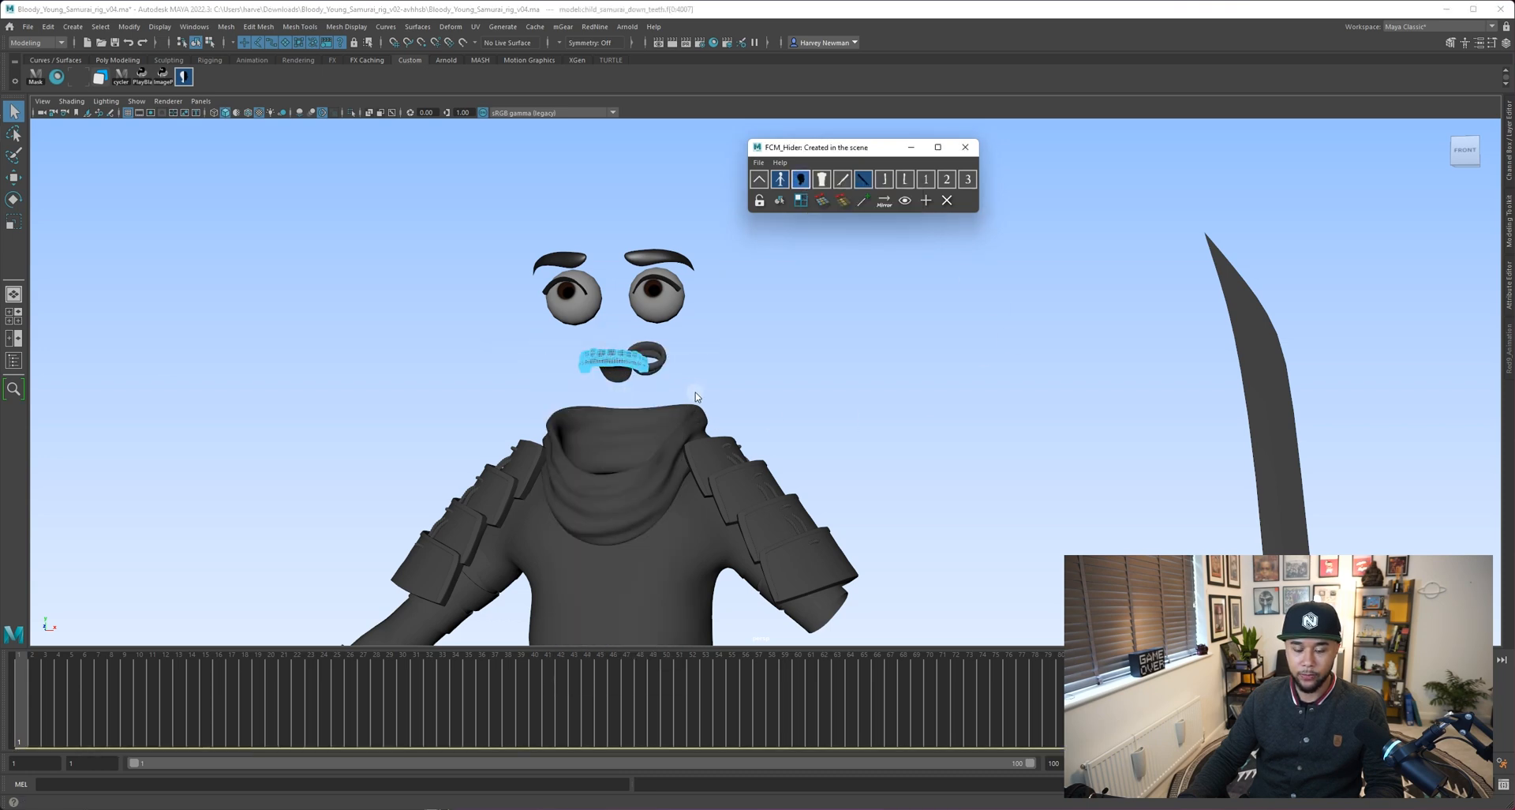
click(657, 290)
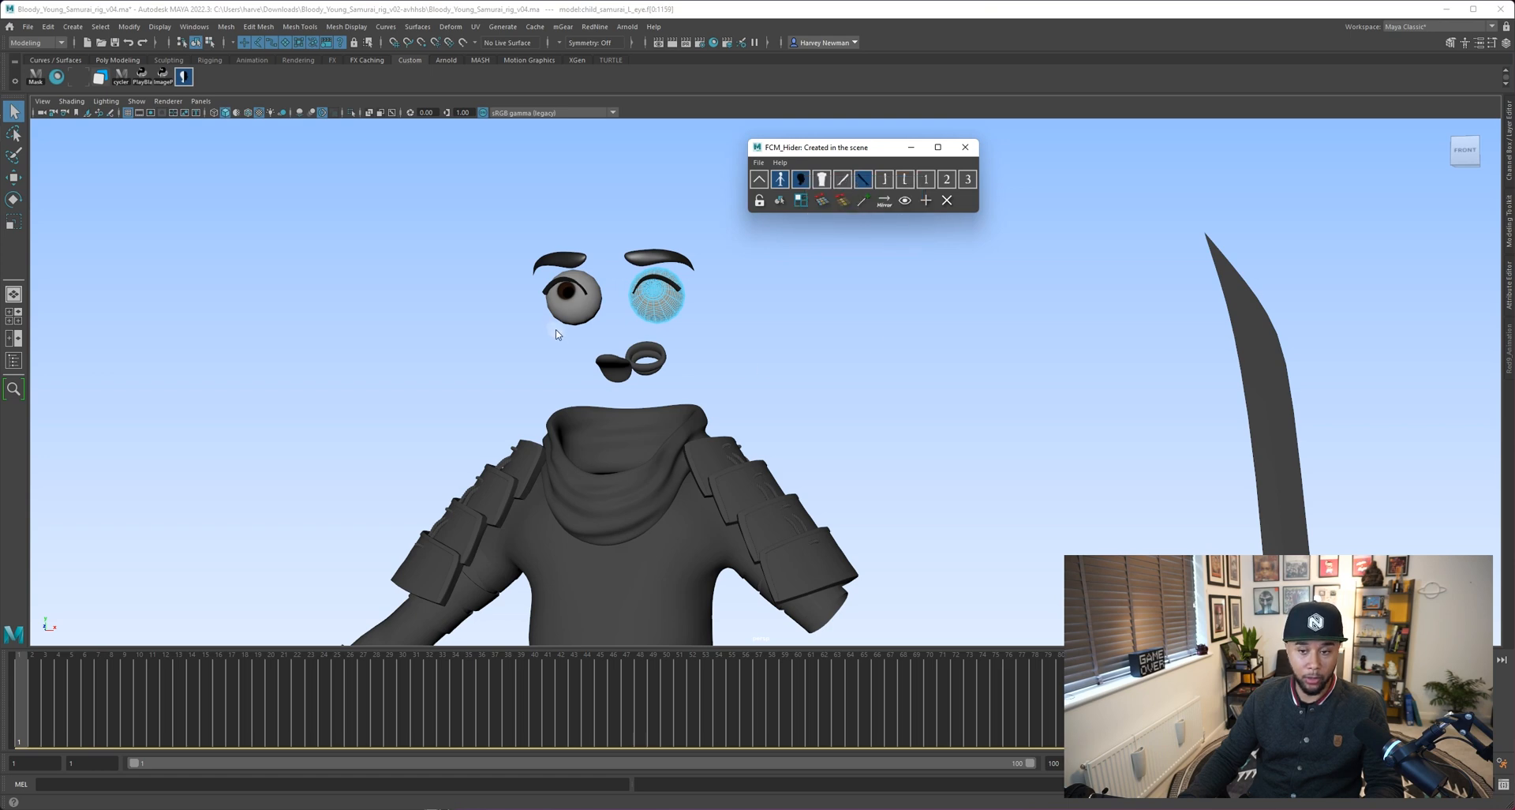
mouse_move(608, 328)
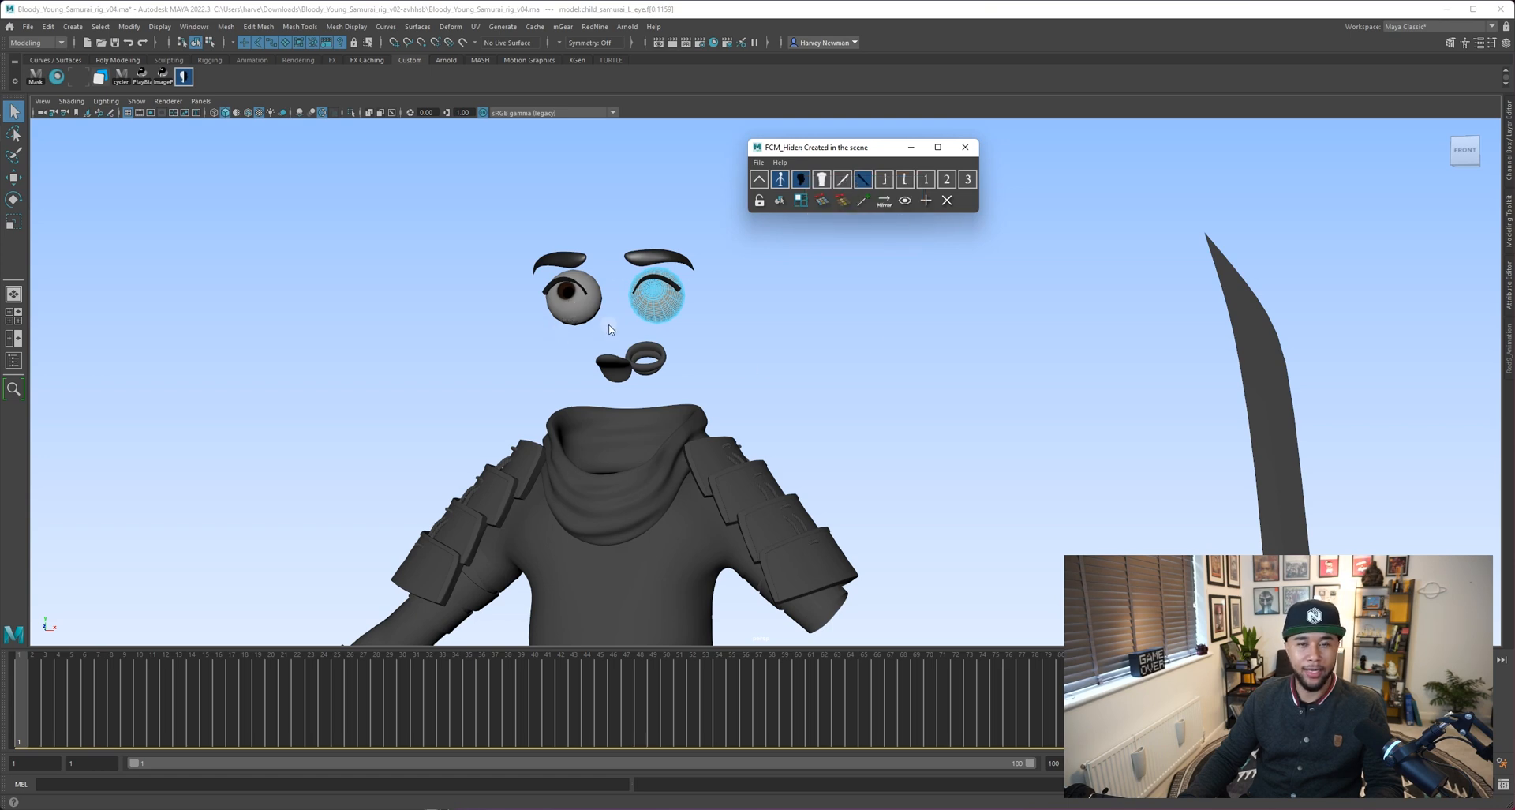
click(569, 295)
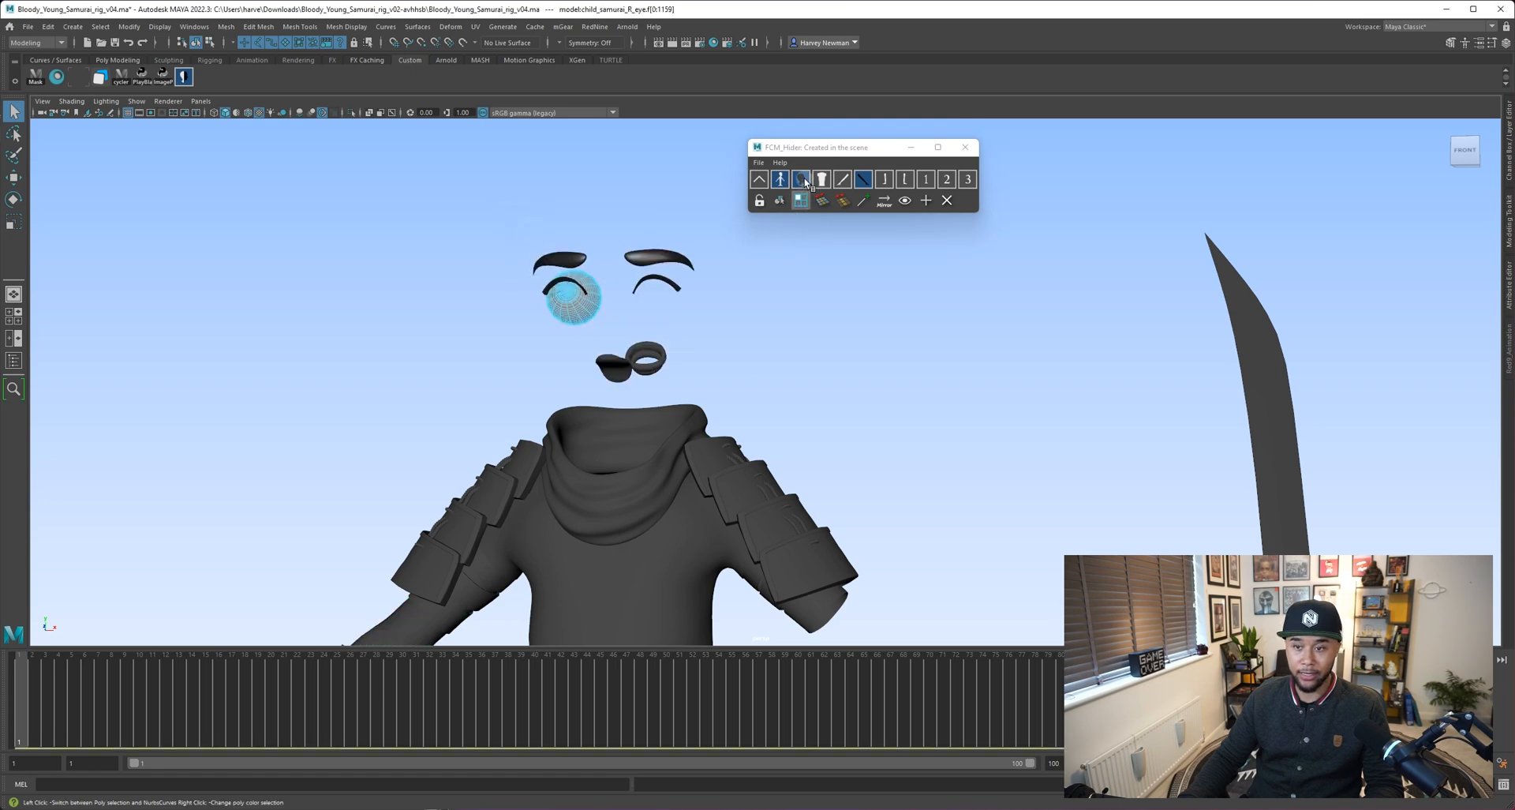
click(800, 179)
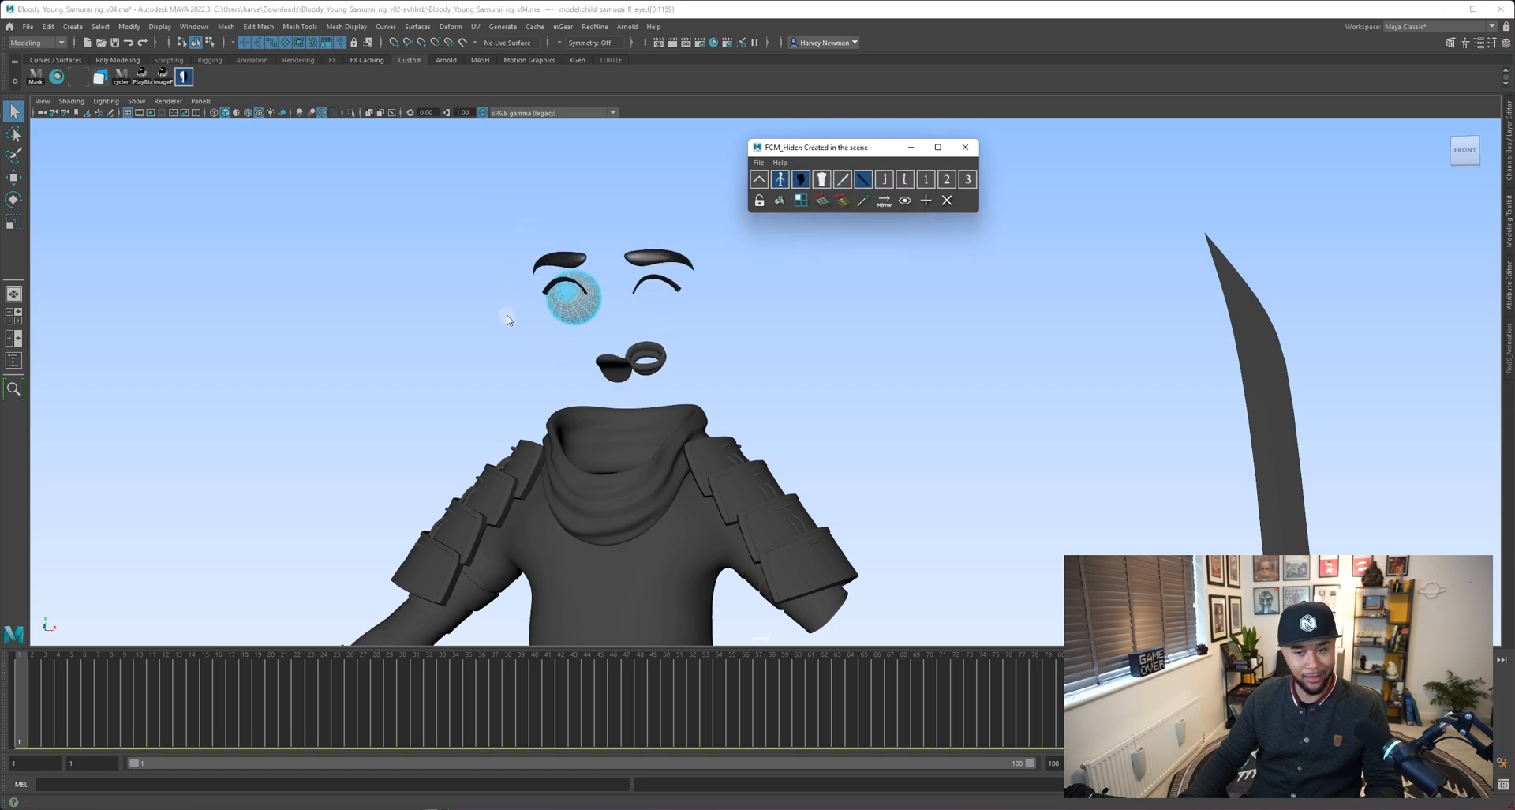
mouse_move(662, 353)
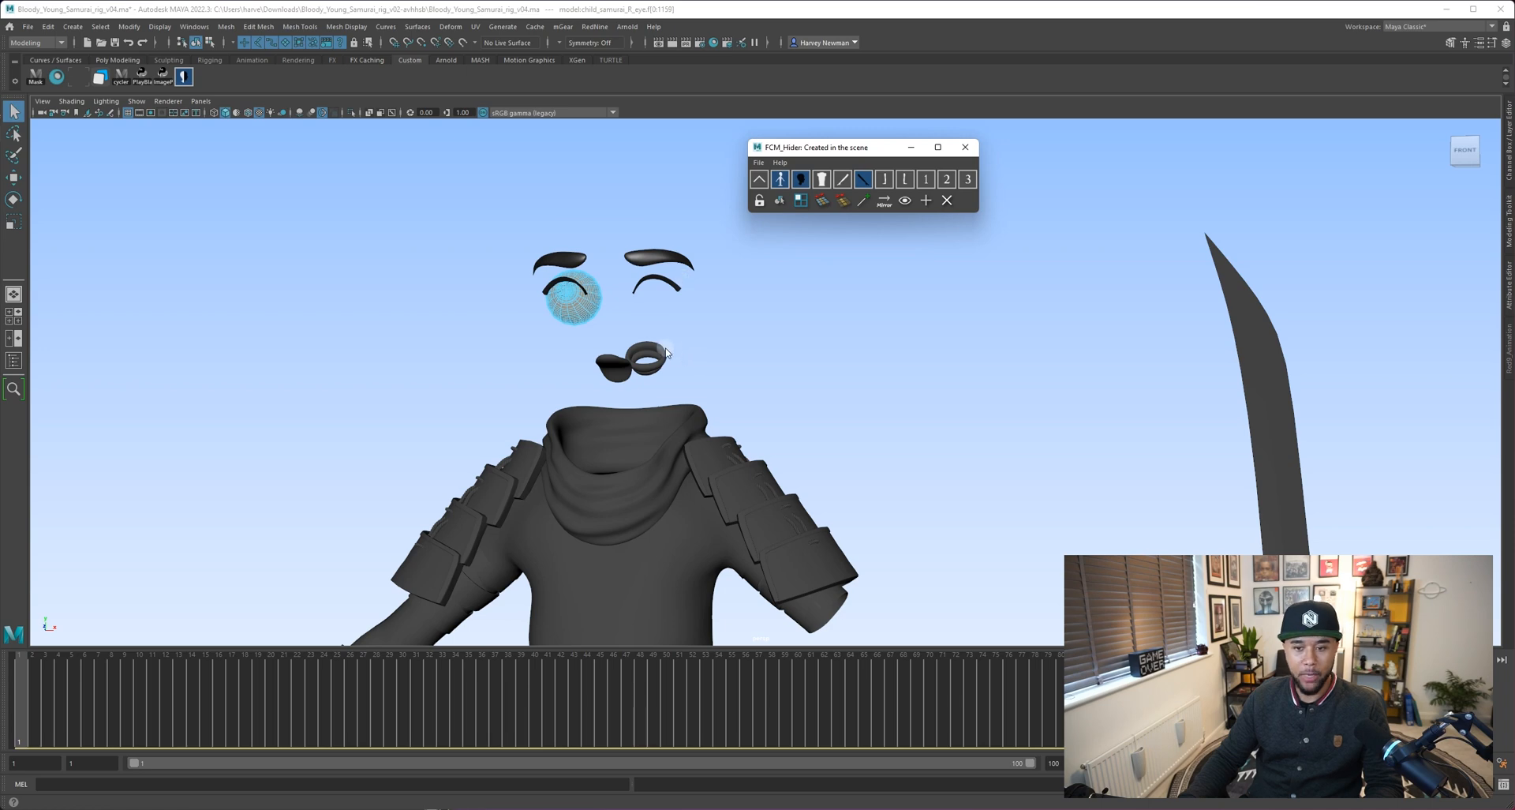
click(749, 311)
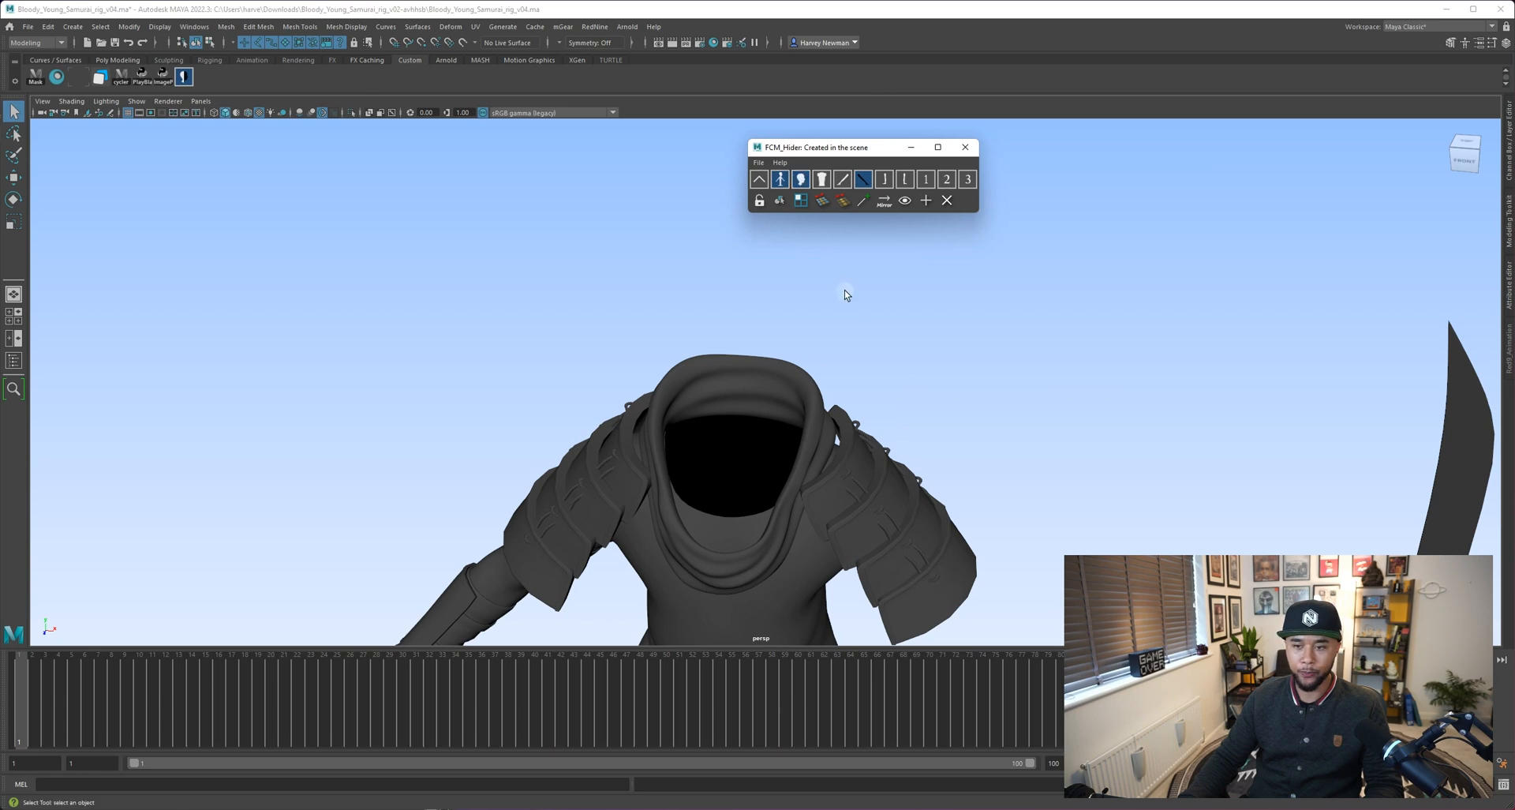
Step: Toggle the head button to show the head geometry, then hide it again
click(800, 180)
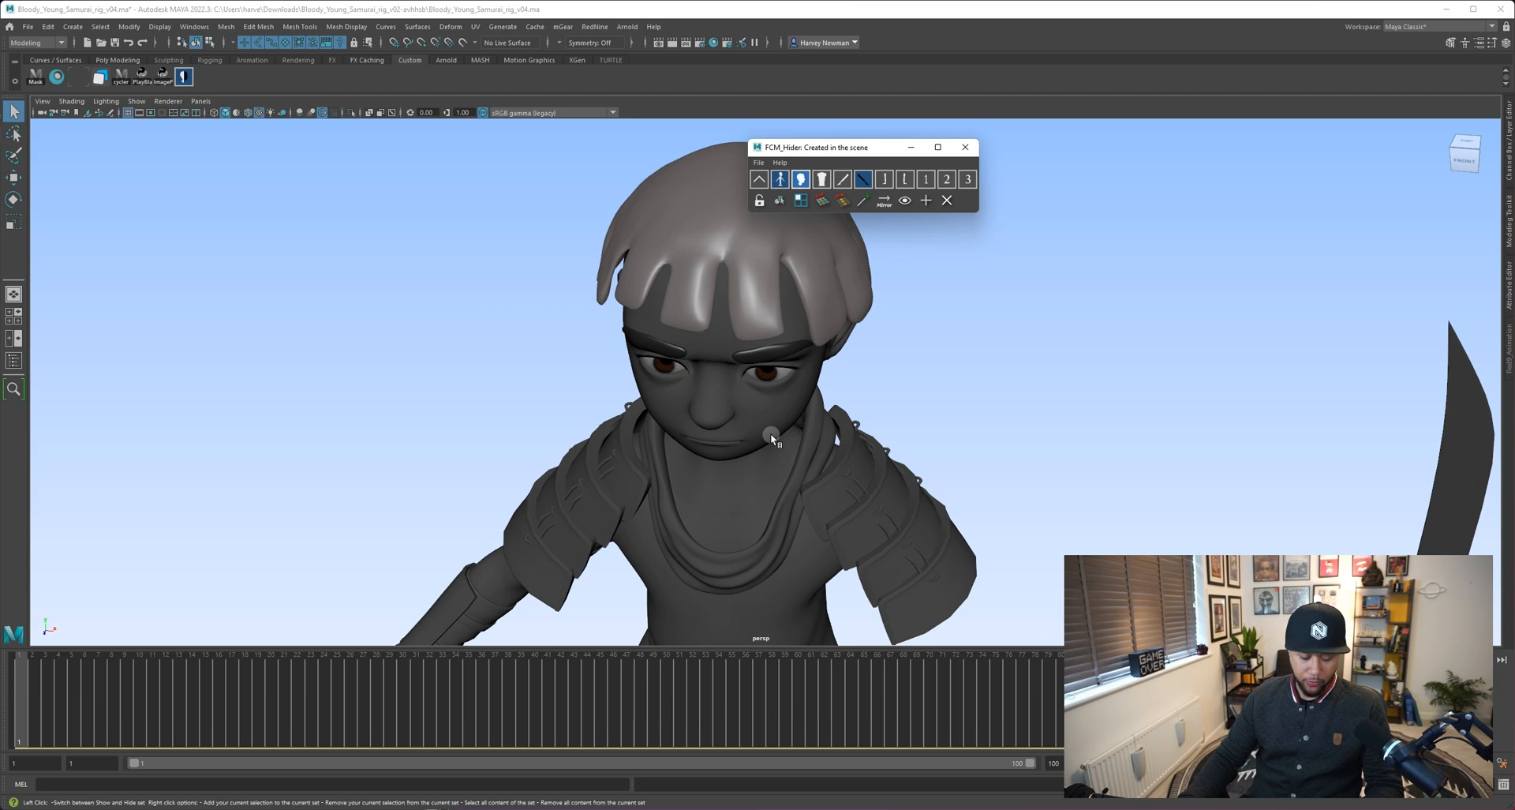
click(800, 179)
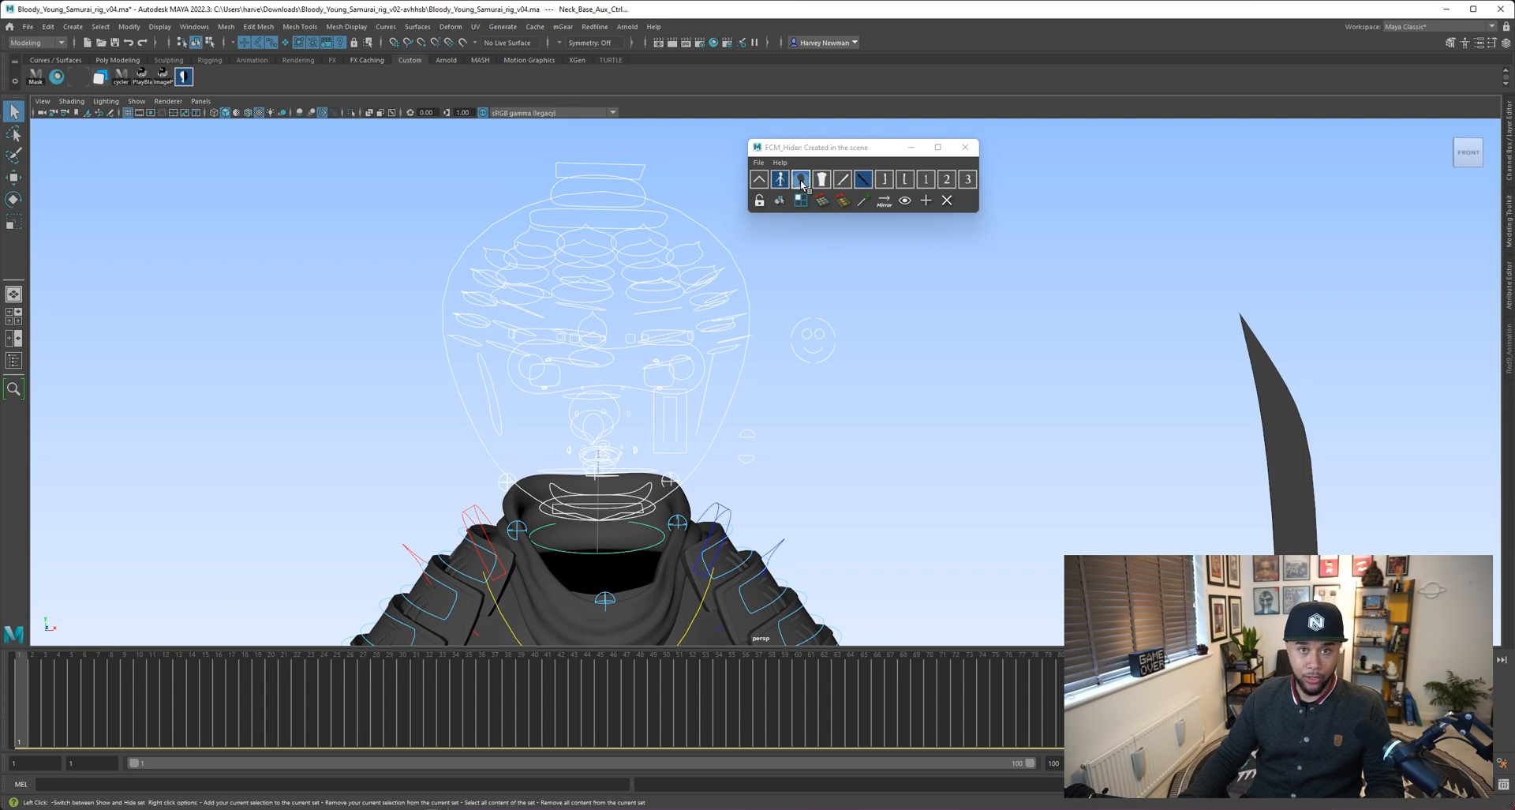
Step: Open the head button's set options to add the head controllers
right_click(800, 179)
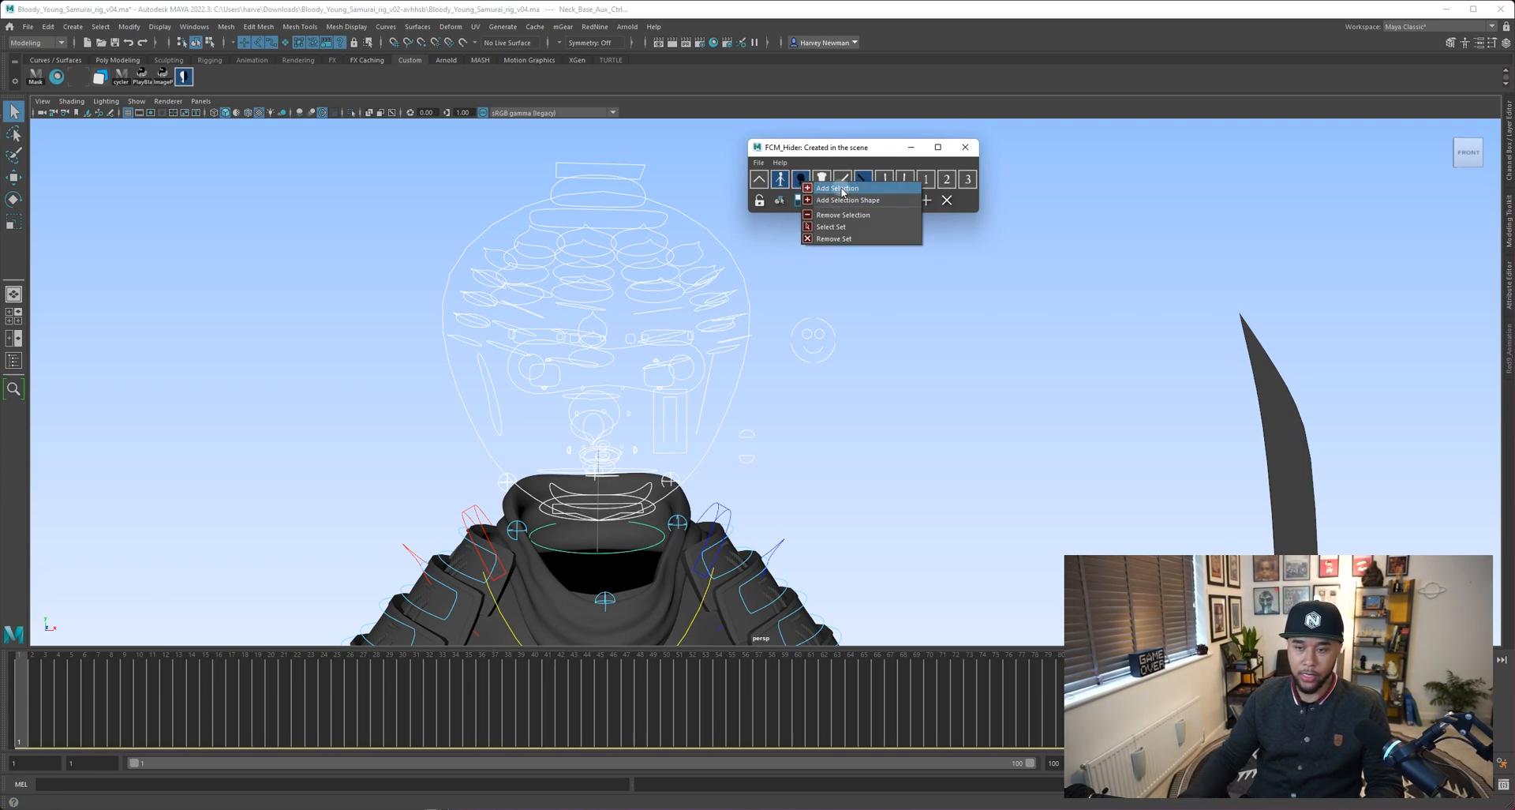
mouse_move(847, 200)
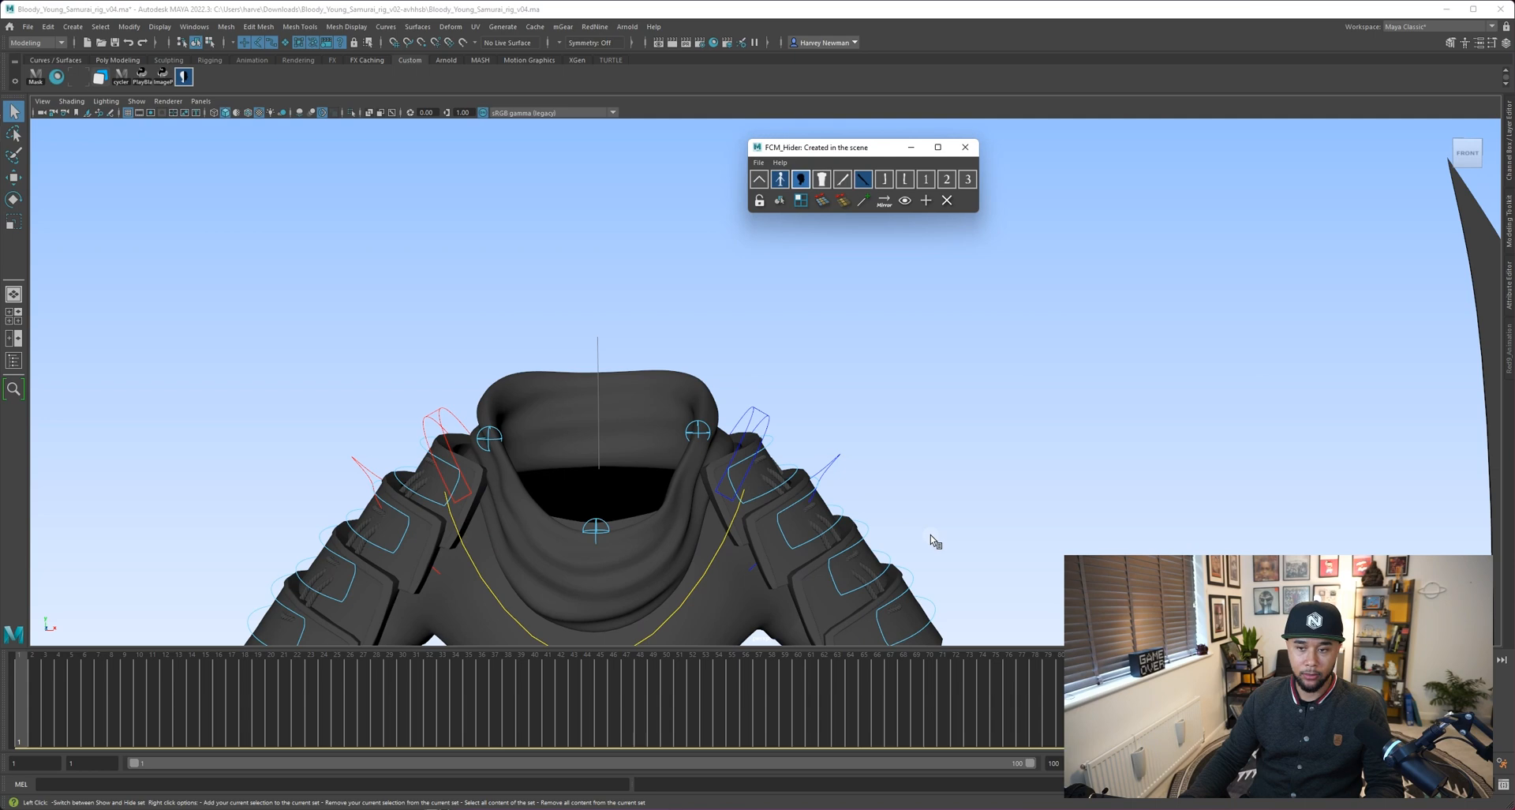
mouse_move(785, 322)
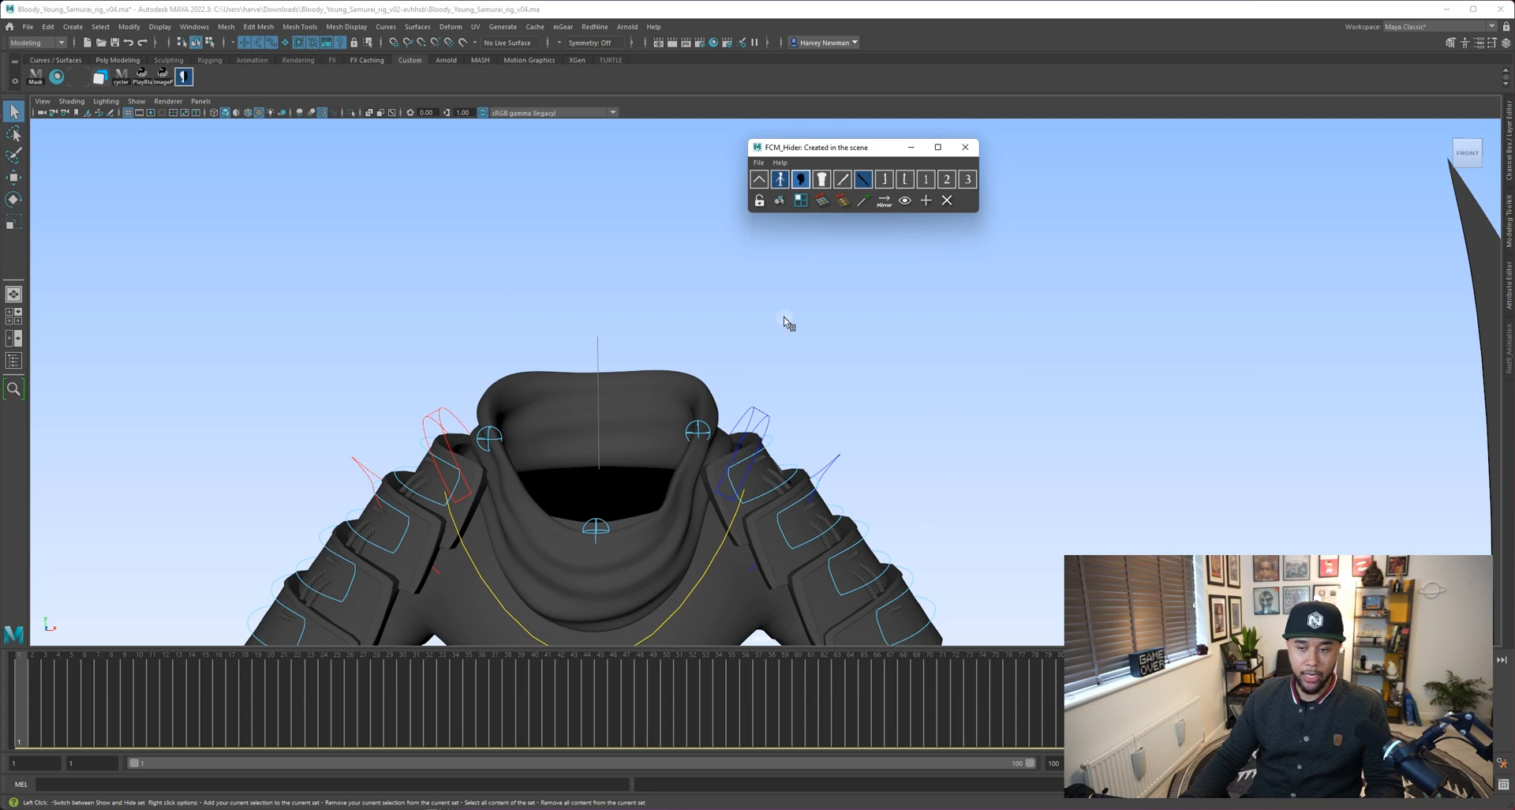